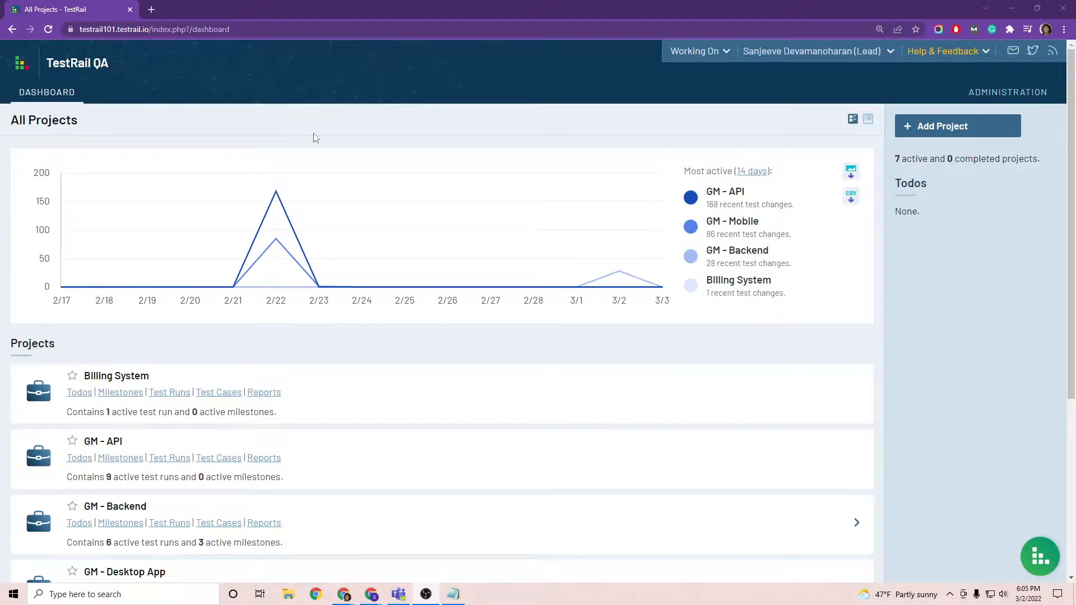
Enable Test Case Approvals in New Project's settings and save the project
{"action": "scroll", "scroll_direction": "down", "scroll_amount": 3}
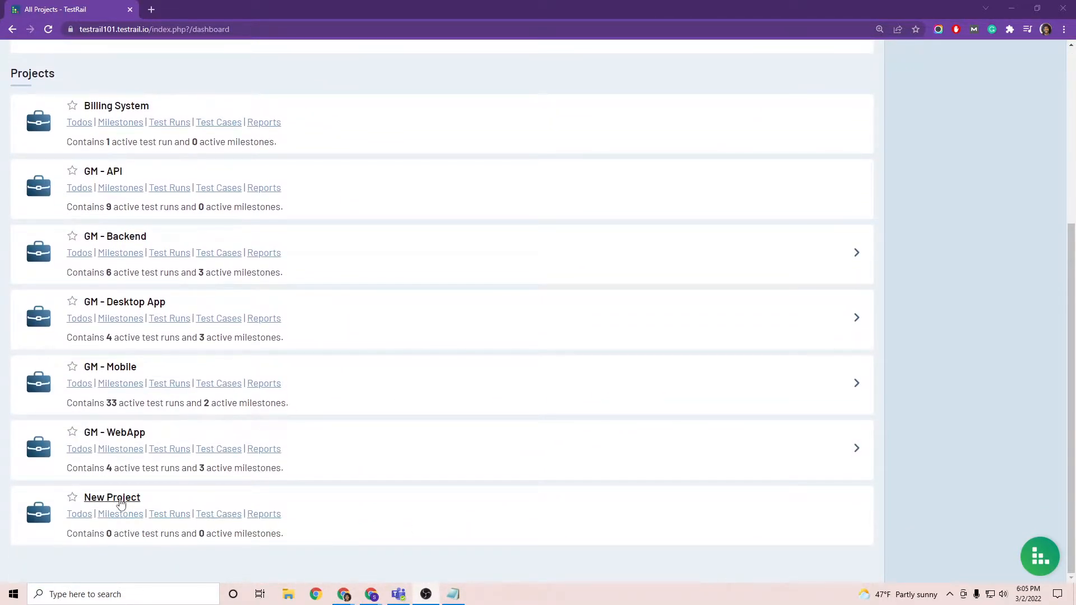
{"action": "left_click", "coordinate": [112, 497]}
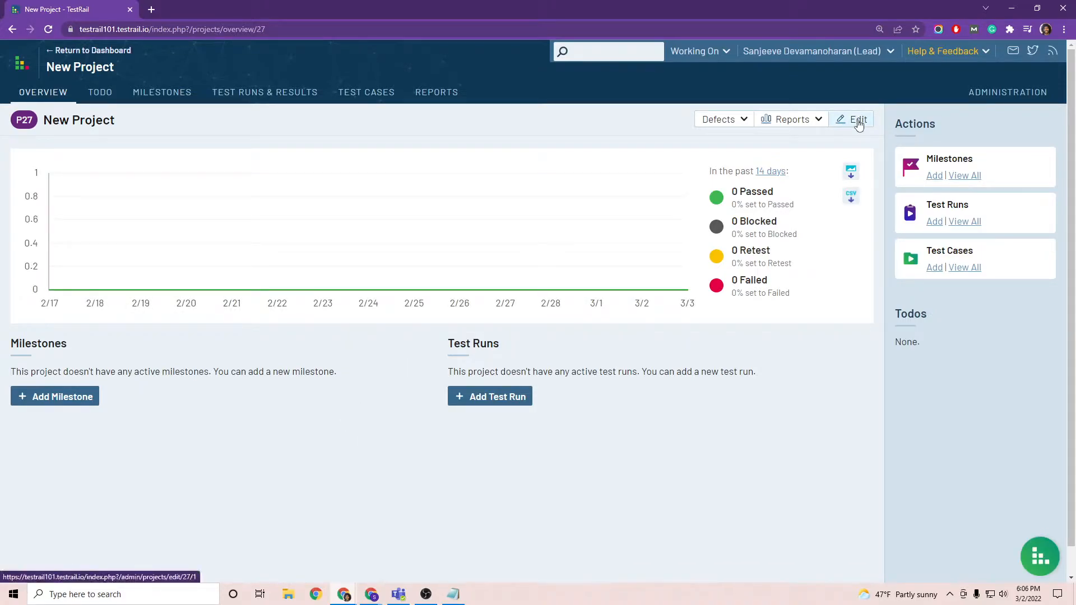
{"action": "left_click", "coordinate": [855, 120]}
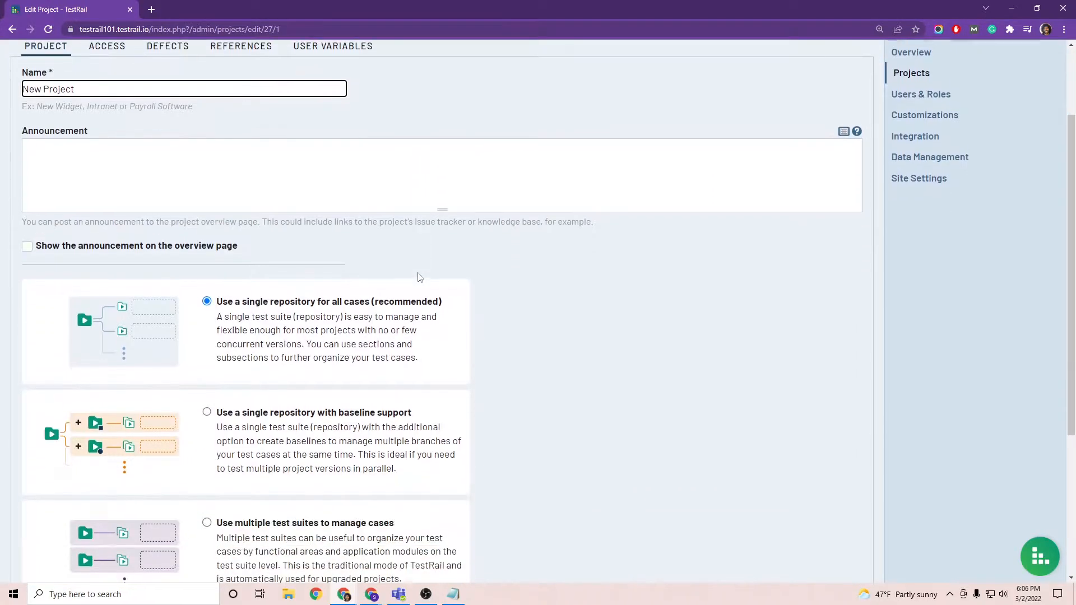
{"action": "scroll", "scroll_direction": "down", "scroll_amount": 3}
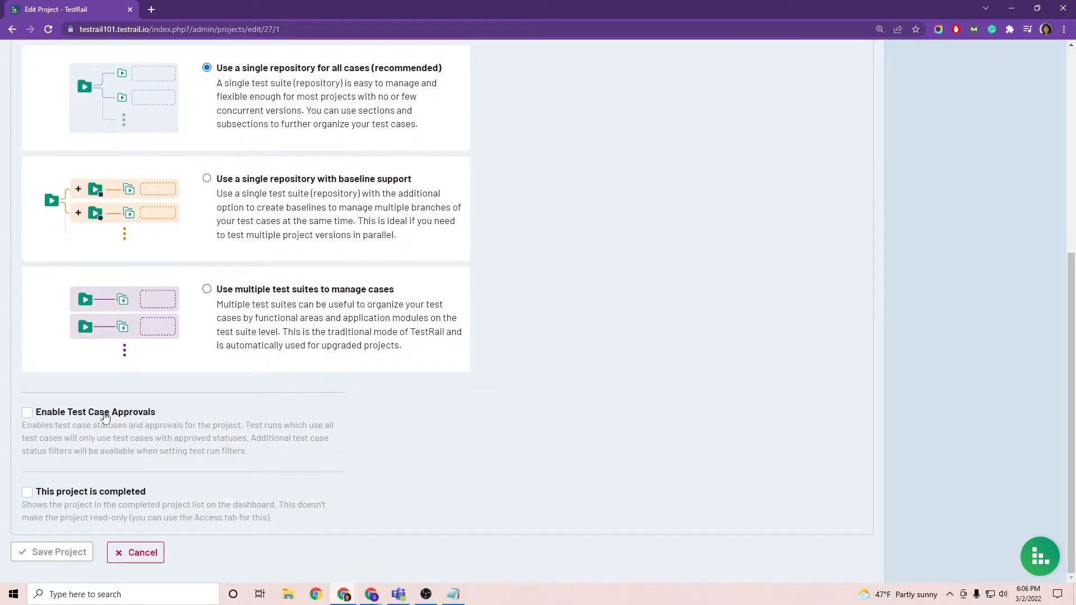
{"action": "left_click", "coordinate": [27, 411]}
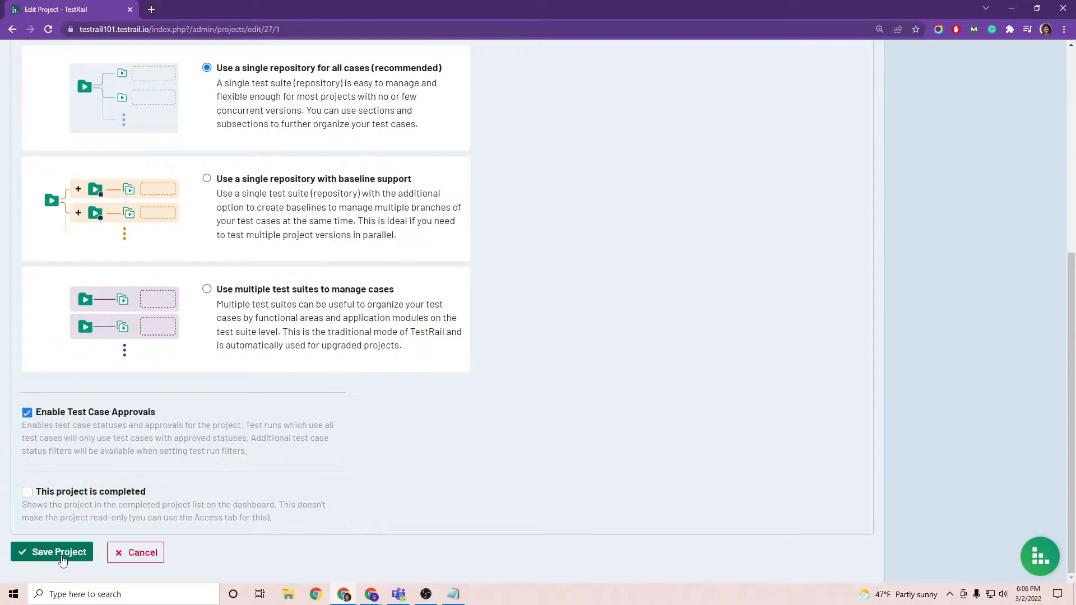
{"action": "left_click", "coordinate": [58, 552]}
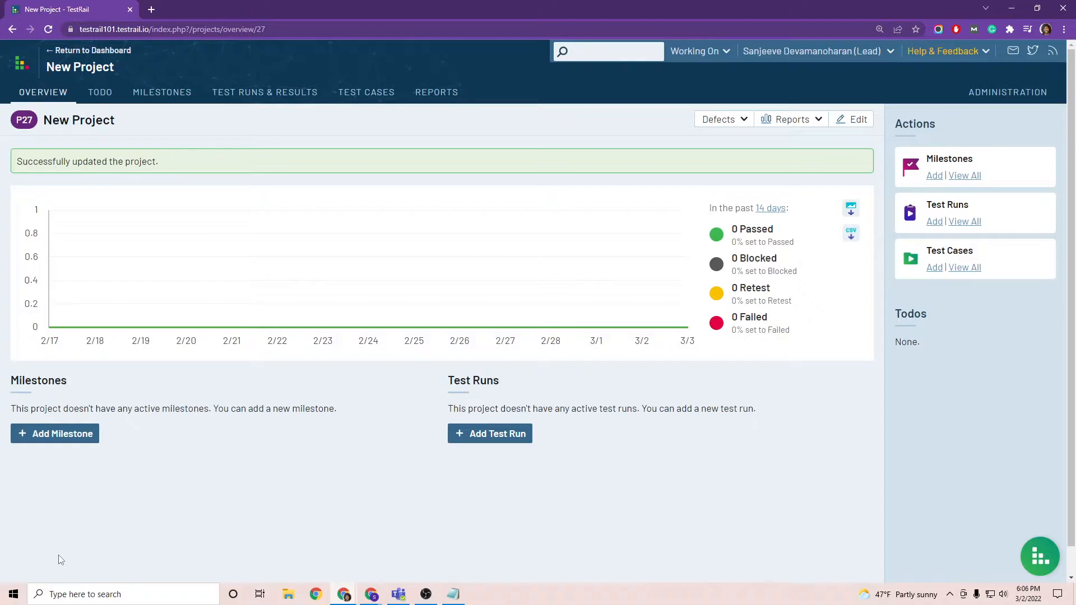
{"action": "mouse_move", "coordinate": [1007, 92]}
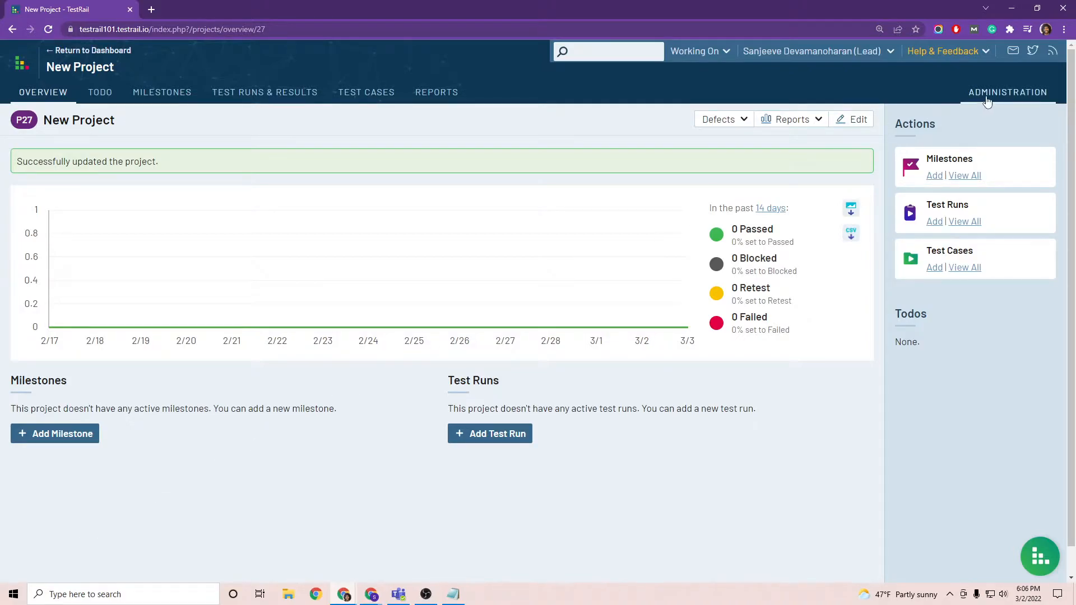
{"action": "mouse_move", "coordinate": [1008, 96]}
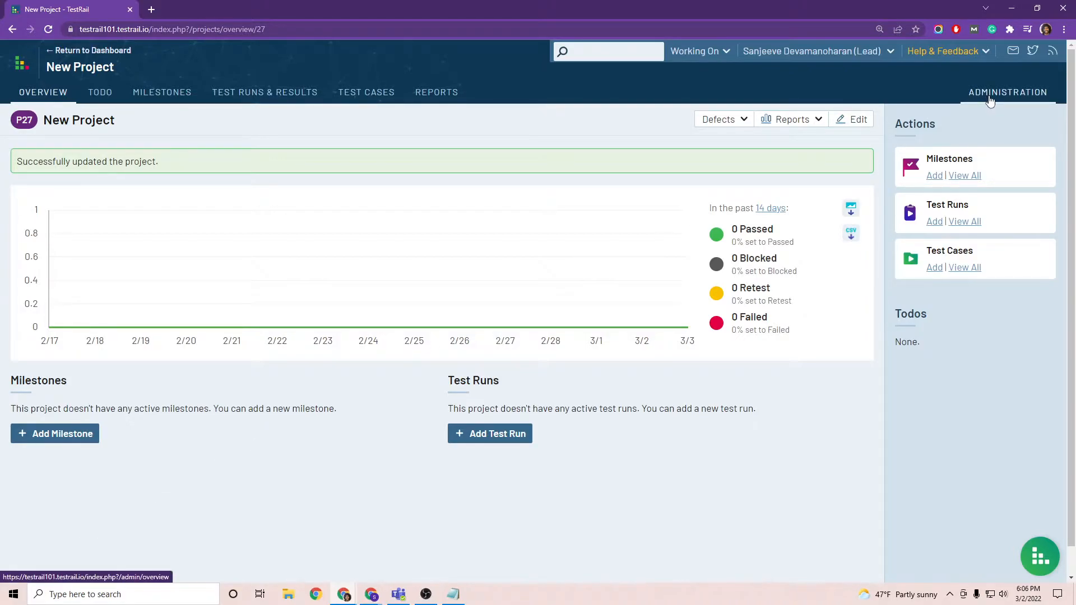
Reach Administration > Customizations > Case Statuses and start adding a new case status
{"action": "left_click", "coordinate": [1008, 91]}
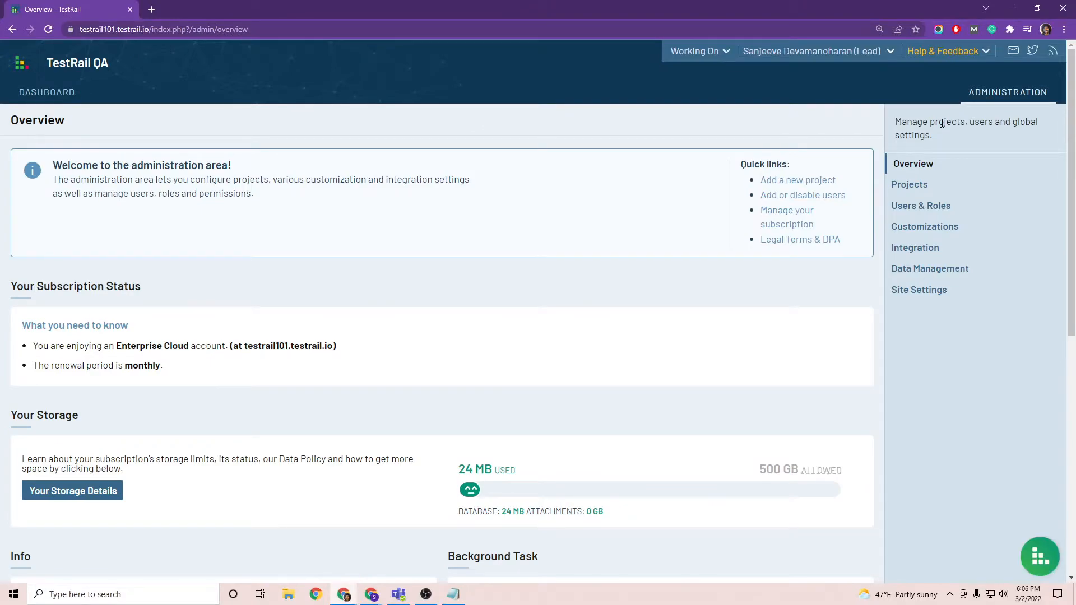
{"action": "left_click", "coordinate": [924, 226]}
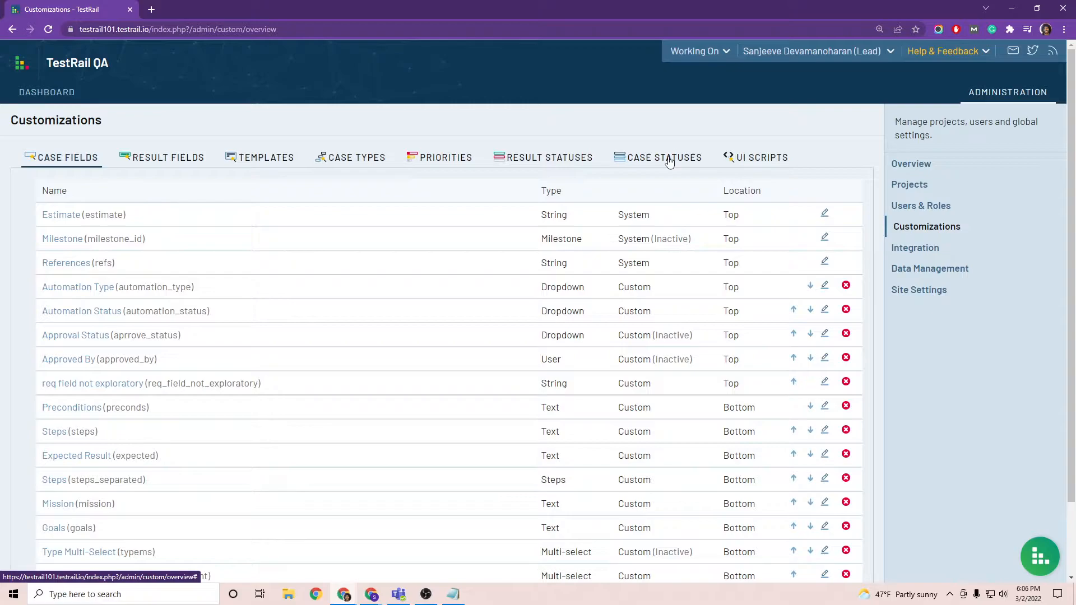
{"action": "left_click", "coordinate": [663, 157]}
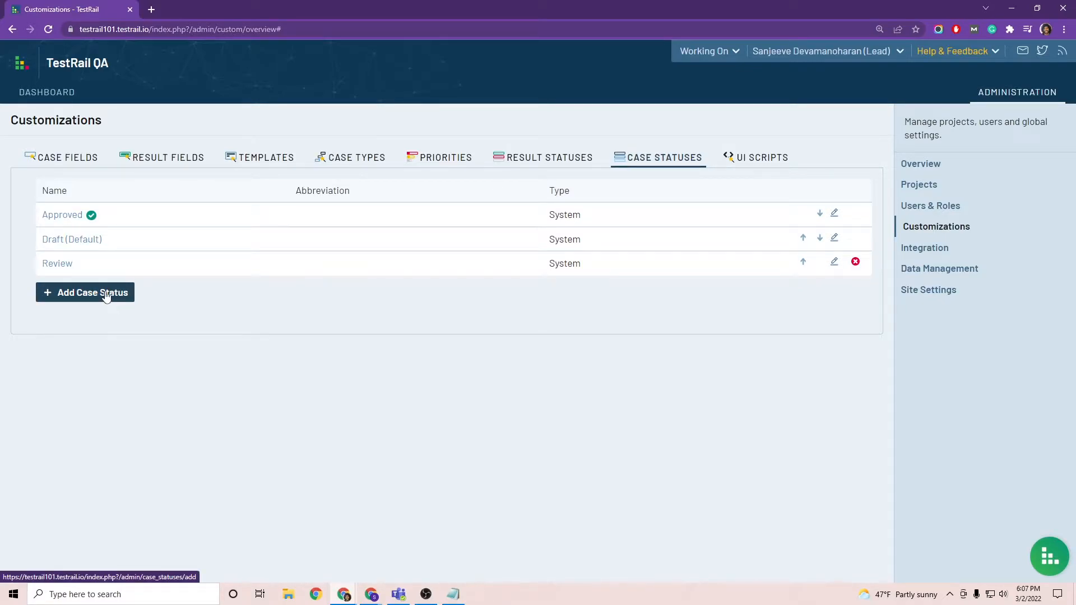
{"action": "left_click", "coordinate": [84, 292]}
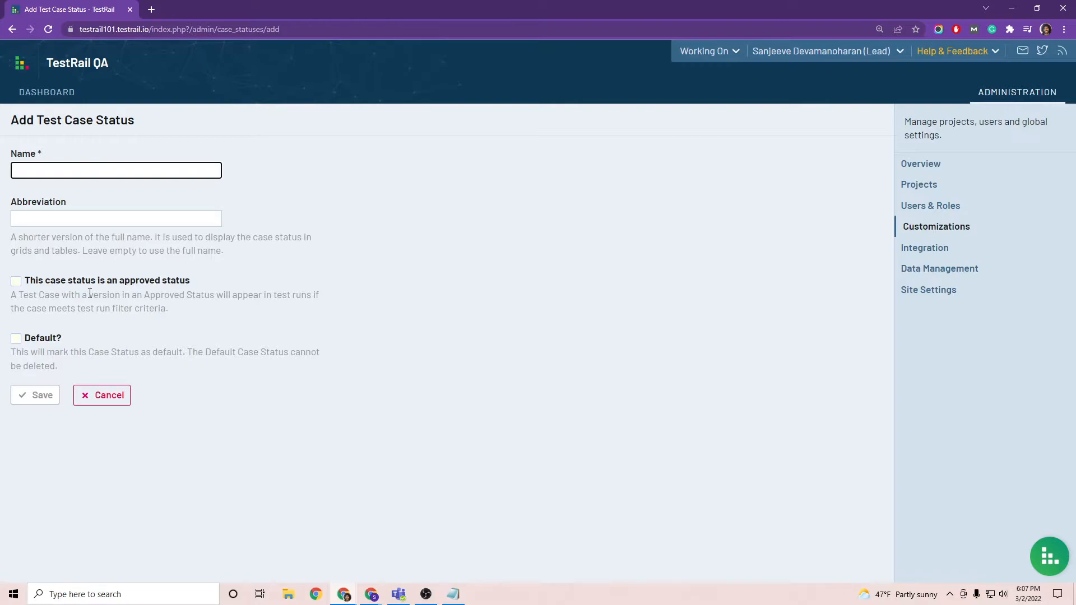
{"action": "mouse_move", "coordinate": [27, 343]}
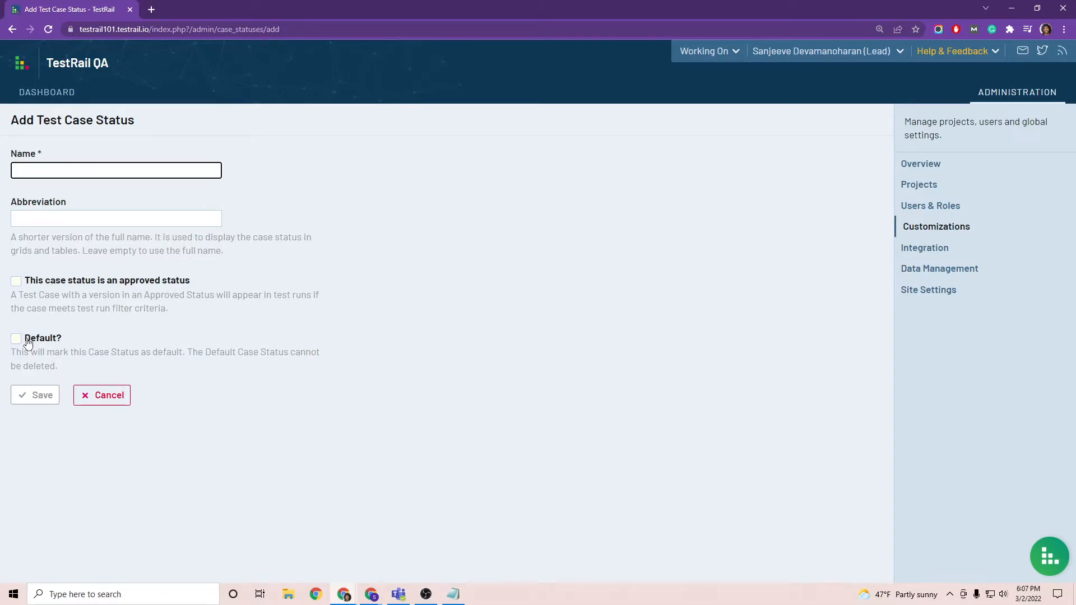
Give the Lead role Test Case Approval and ToDo Workloads for Other Users permissions and save it
{"action": "left_click", "coordinate": [930, 205]}
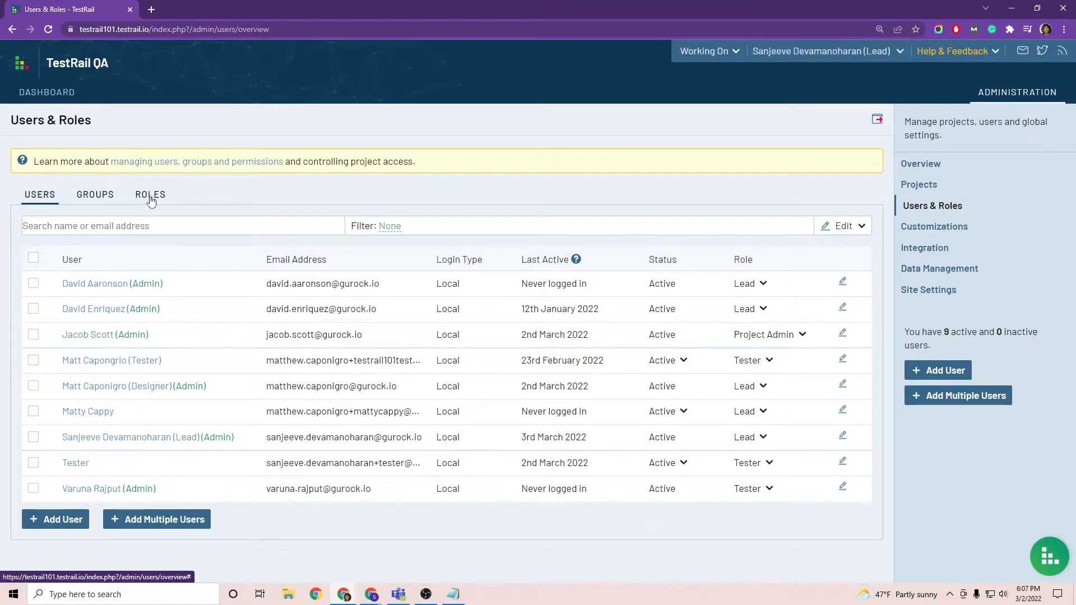
{"action": "left_click", "coordinate": [149, 194]}
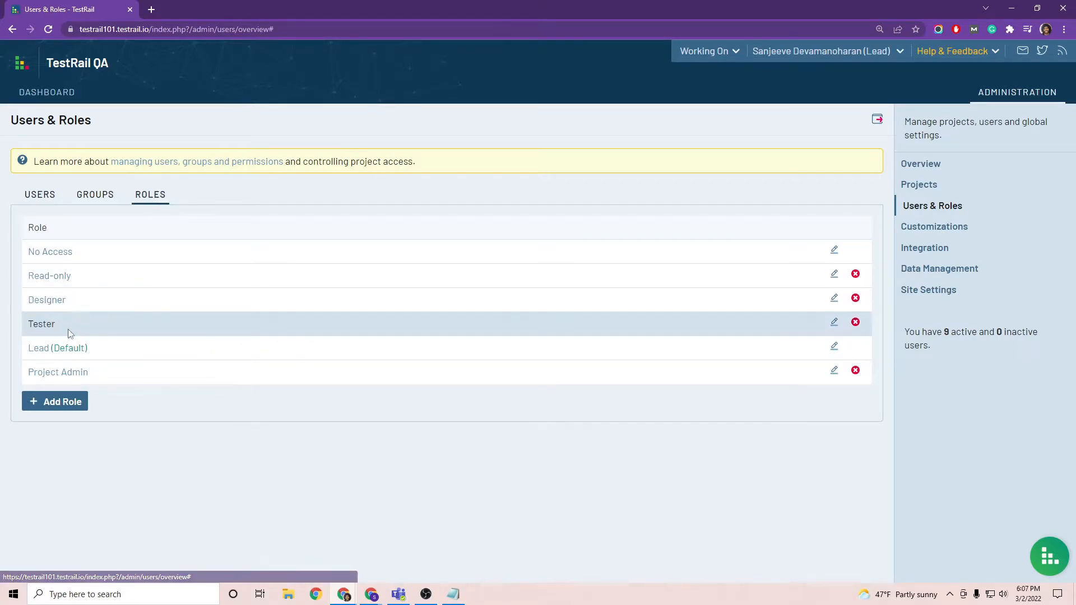
{"action": "mouse_move", "coordinate": [39, 348]}
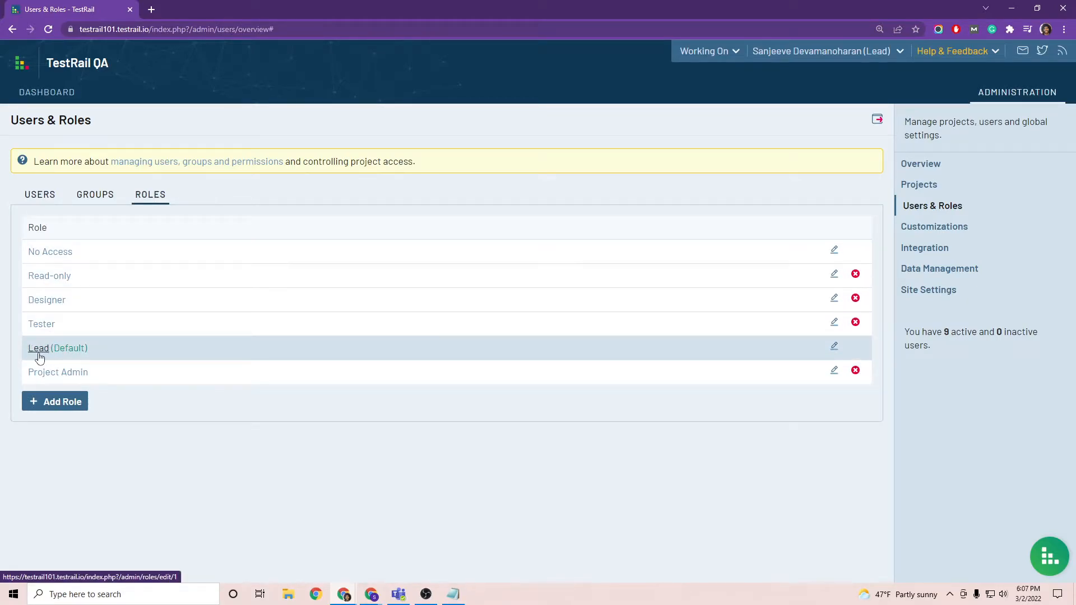
{"action": "mouse_move", "coordinate": [793, 344]}
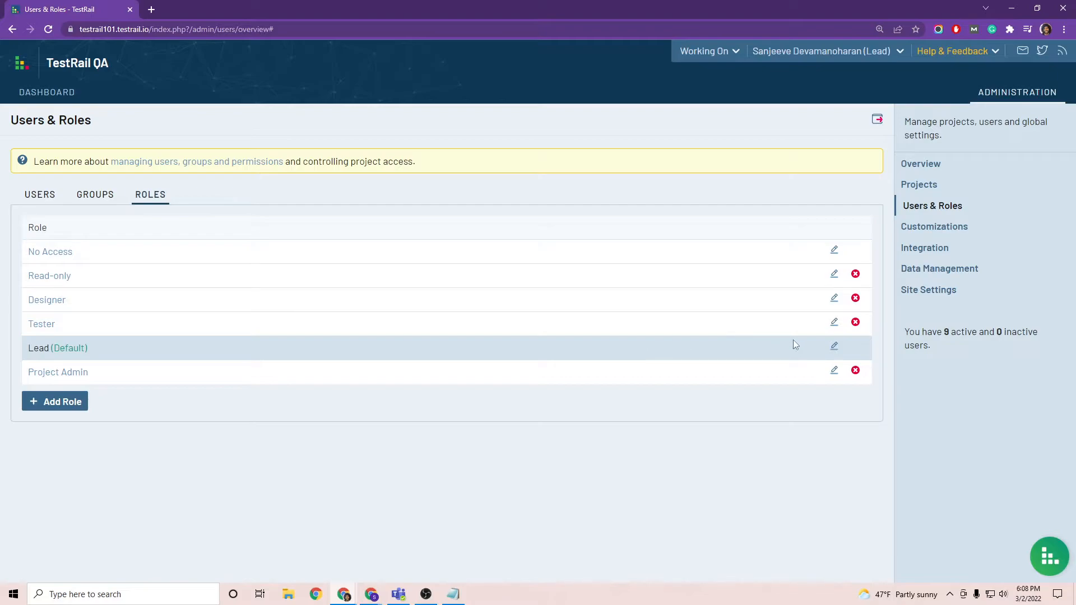
{"action": "left_click", "coordinate": [834, 346]}
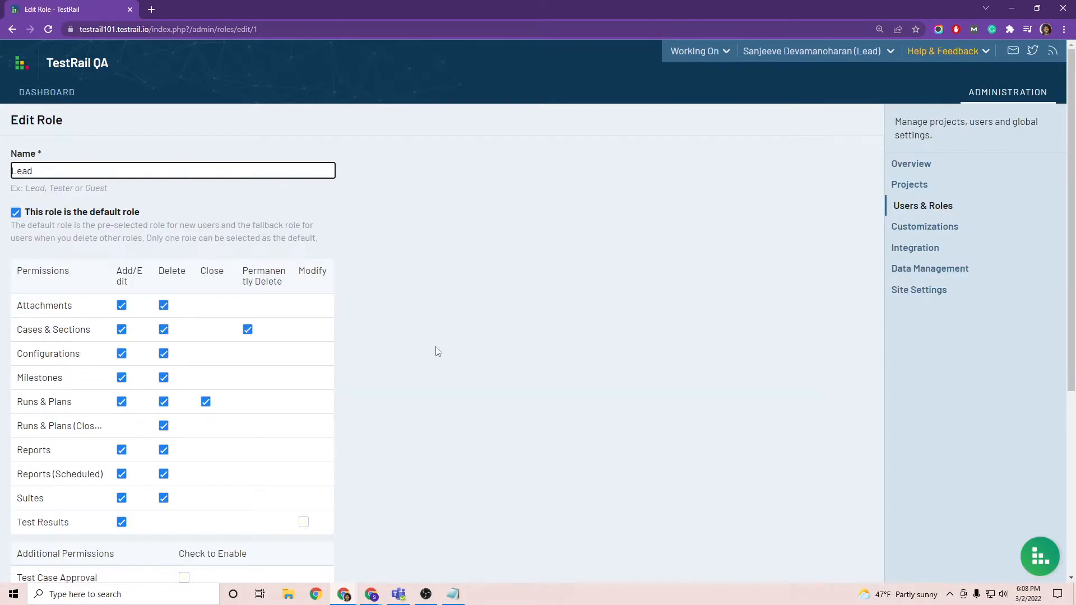
{"action": "scroll", "scroll_direction": "down", "scroll_amount": 3}
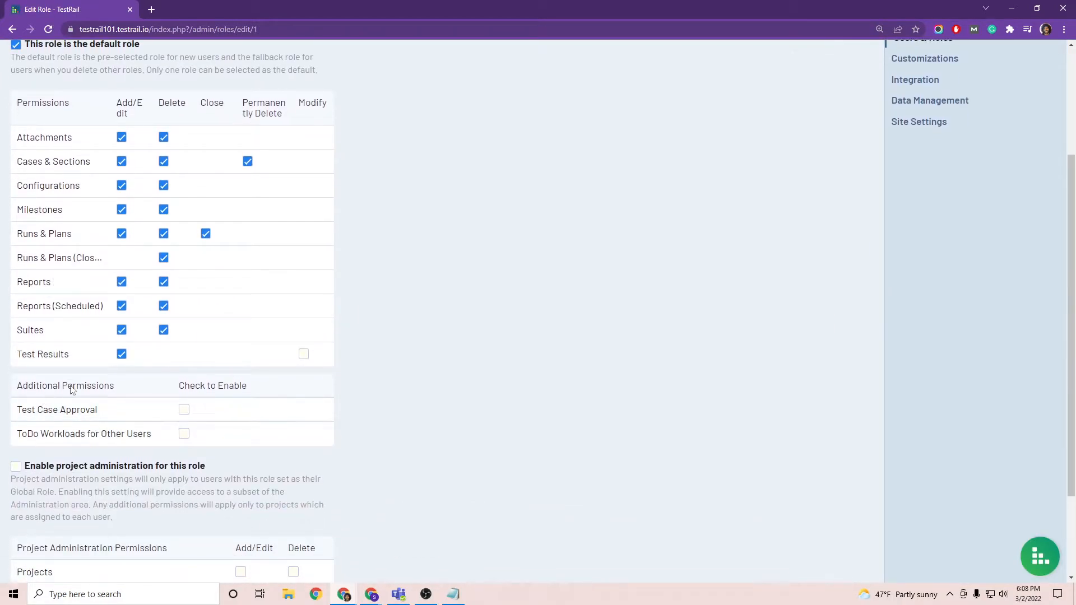
{"action": "left_click", "coordinate": [184, 409]}
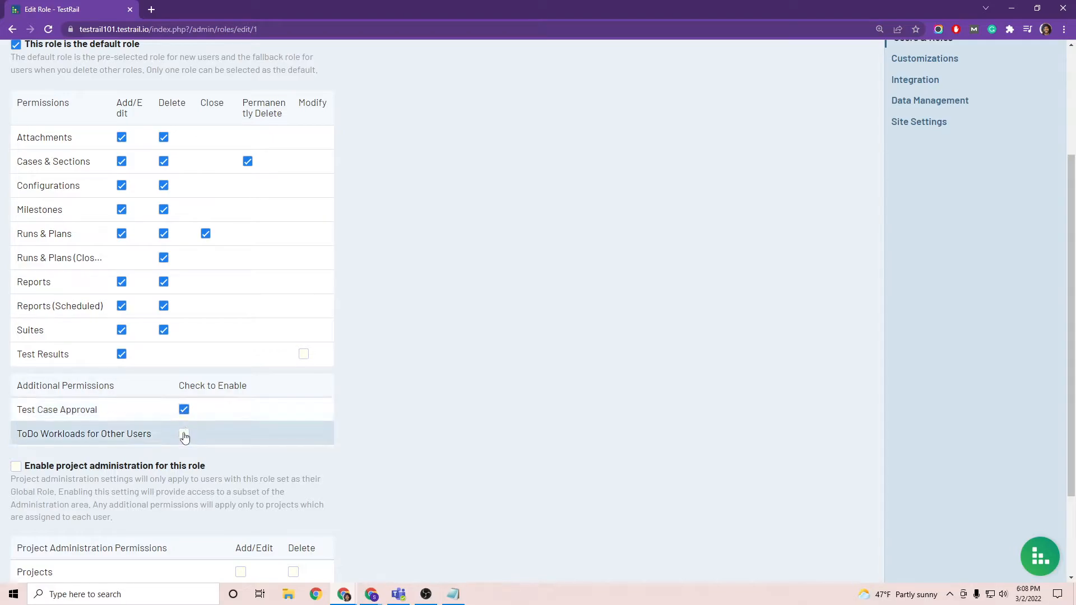
{"action": "left_click", "coordinate": [184, 434]}
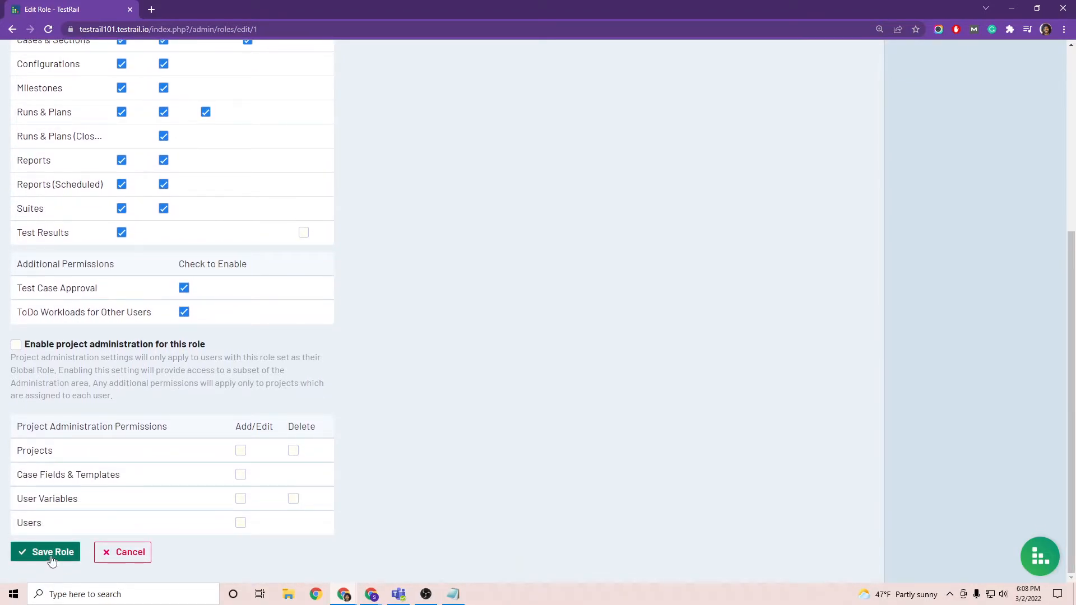
{"action": "left_click", "coordinate": [44, 551]}
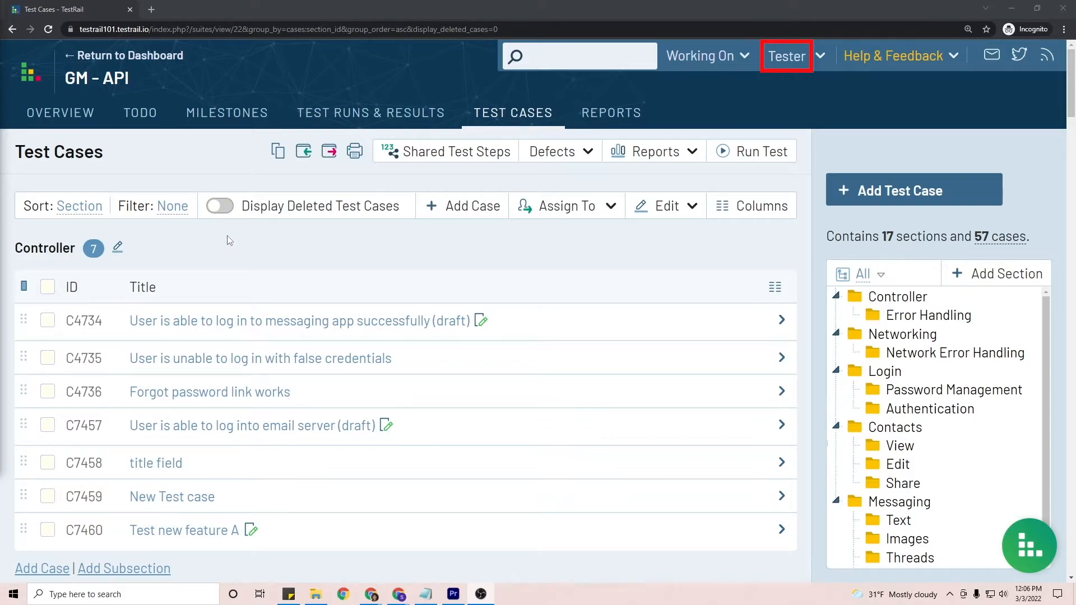
{"action": "mouse_move", "coordinate": [174, 212]}
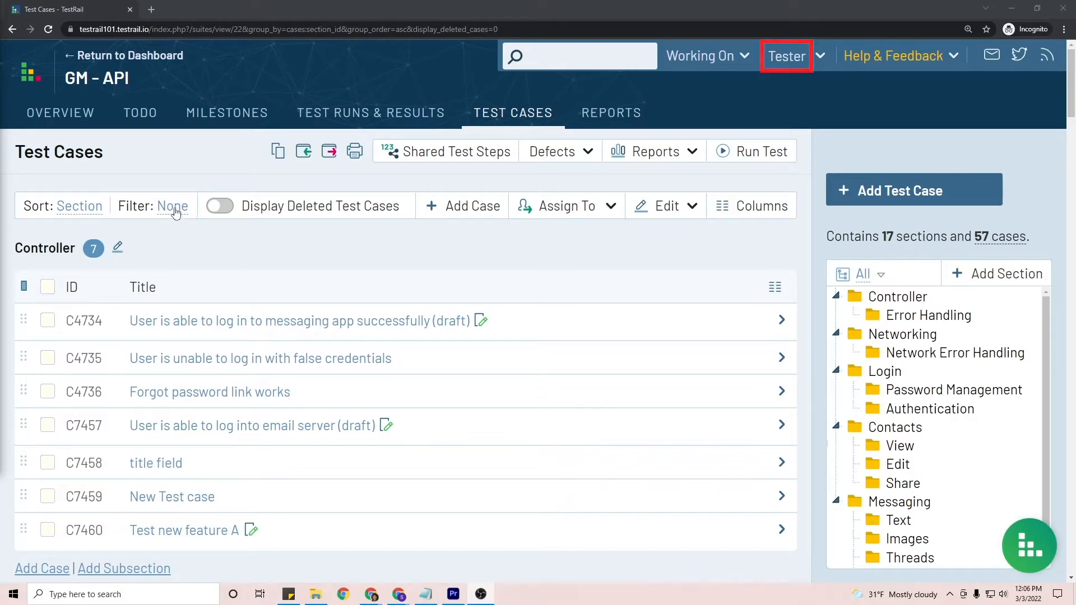
Filter the Controller test case list to Status = Draft
{"action": "left_click", "coordinate": [173, 206]}
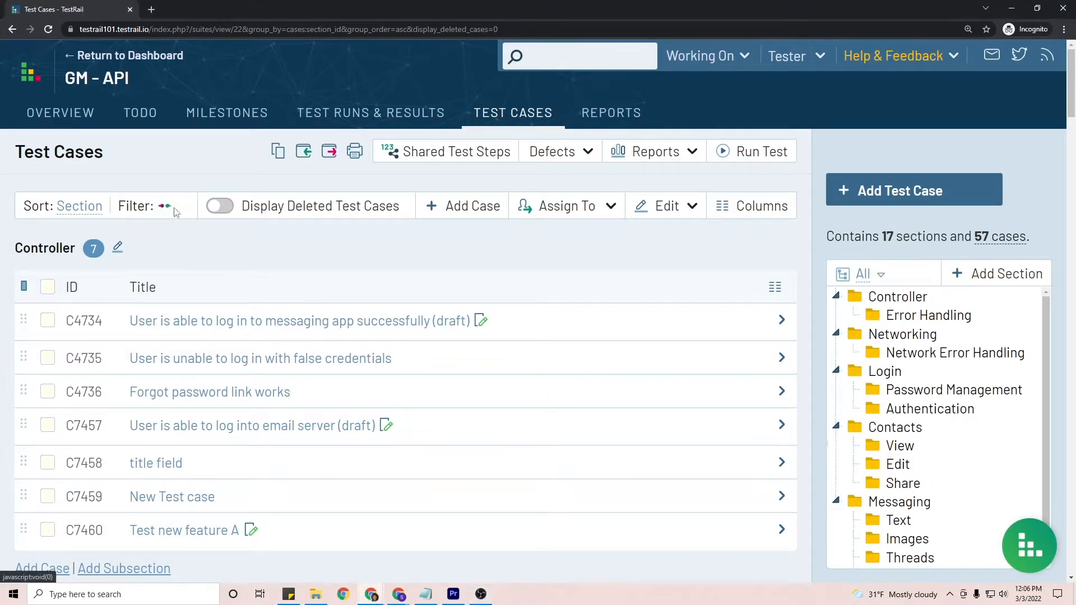
{"action": "left_click", "coordinate": [164, 207]}
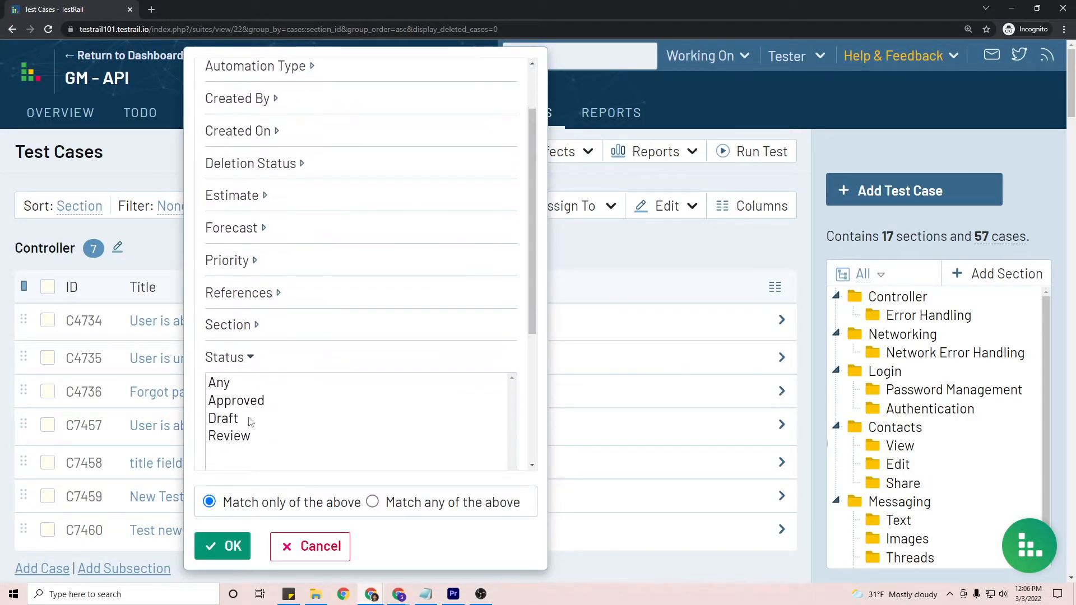
{"action": "left_click", "coordinate": [223, 418]}
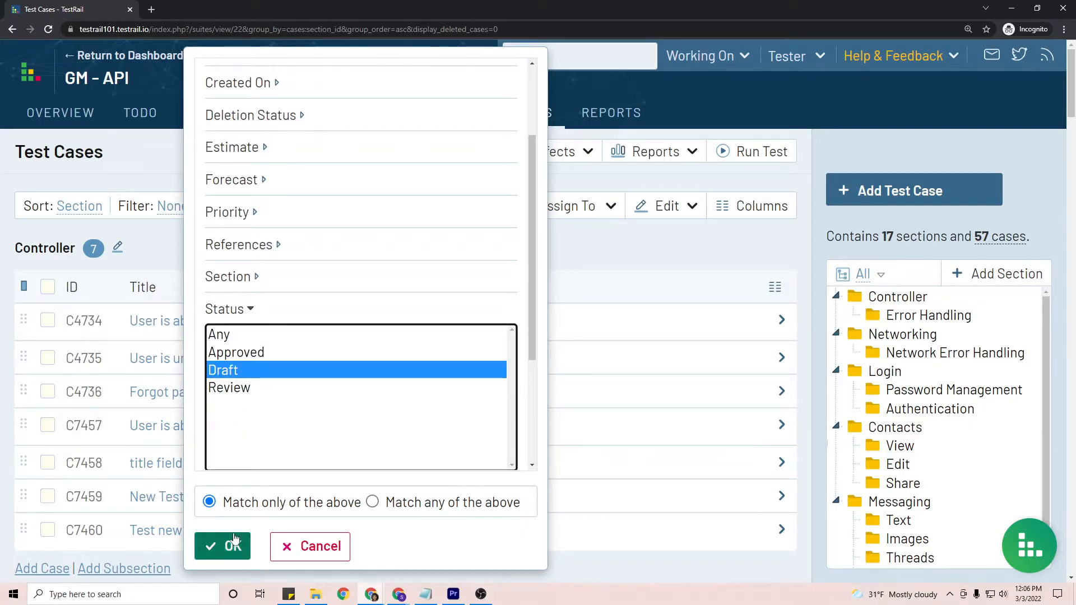
{"action": "left_click", "coordinate": [222, 546]}
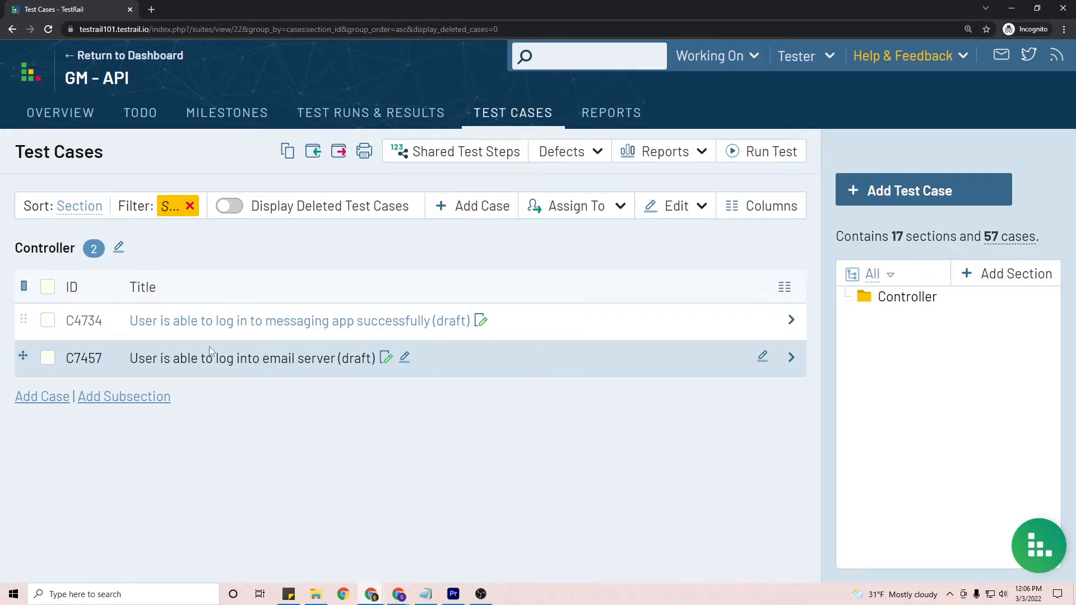
{"action": "mouse_move", "coordinate": [219, 363]}
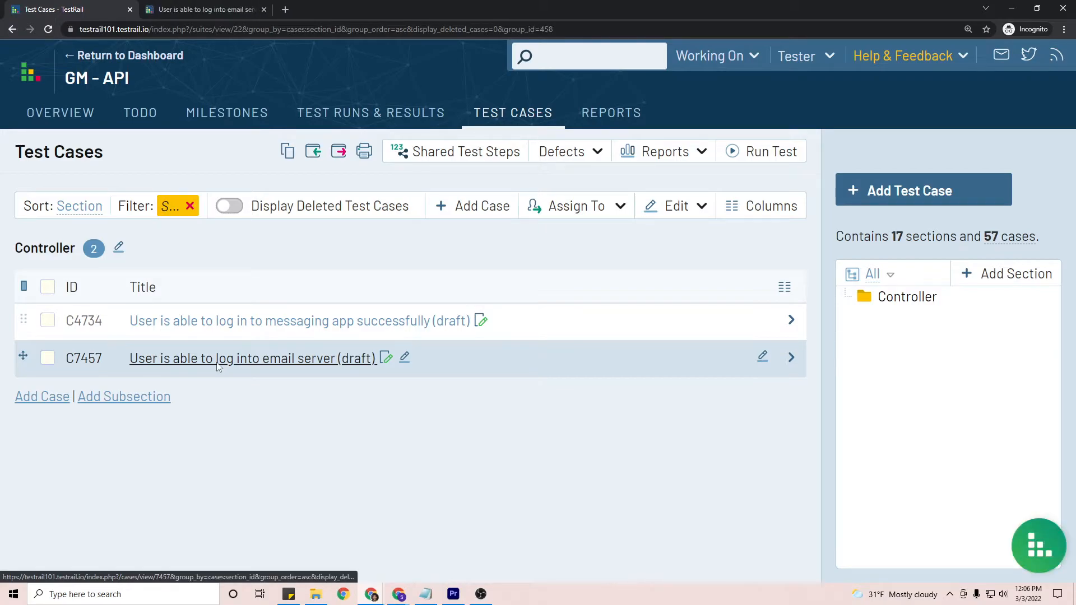
Edit test case C7457 (email server login) and set its status to Review
{"action": "left_click", "coordinate": [252, 358]}
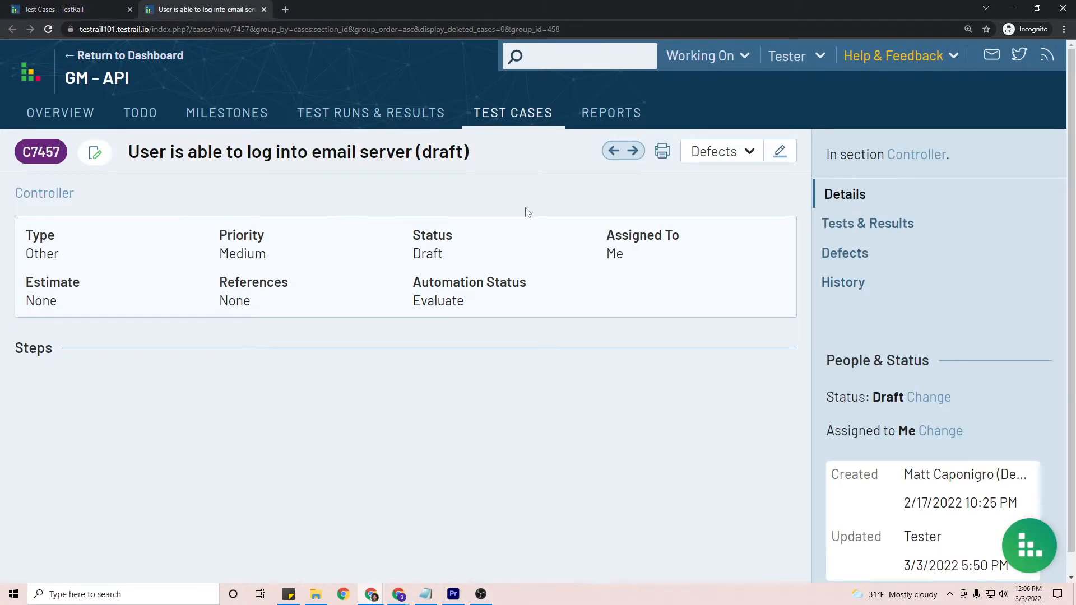
{"action": "left_click", "coordinate": [780, 152]}
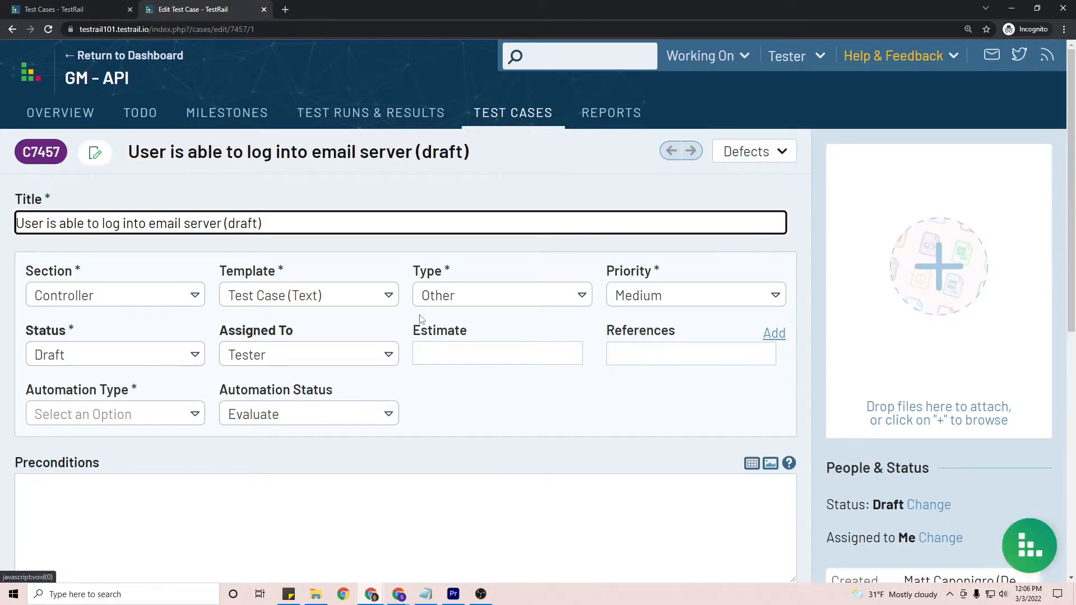
{"action": "scroll", "scroll_direction": "down", "scroll_amount": 3}
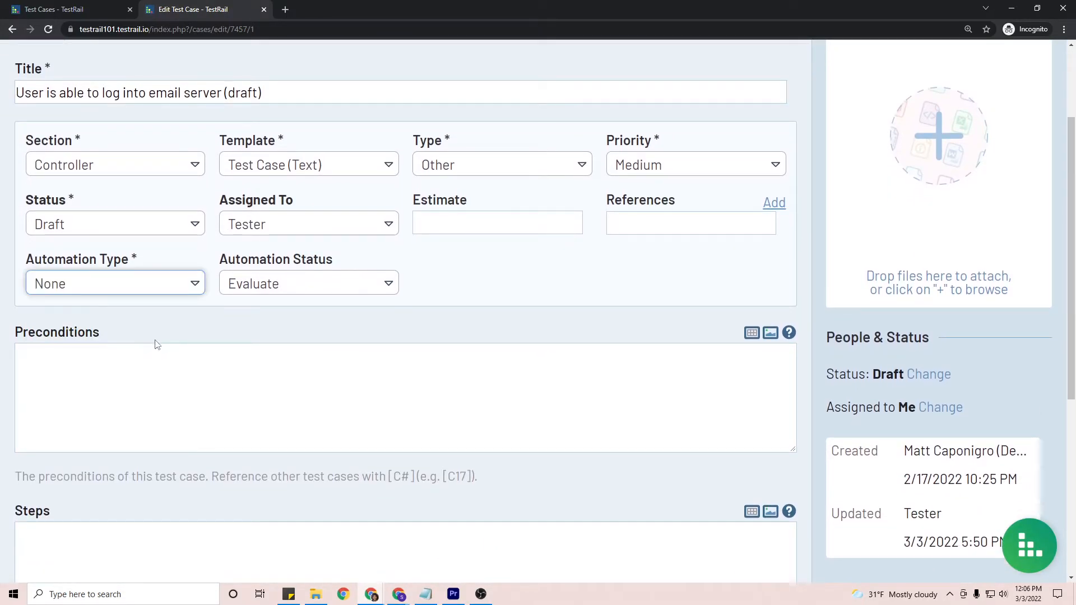
{"action": "scroll", "scroll_direction": "down", "scroll_amount": 3}
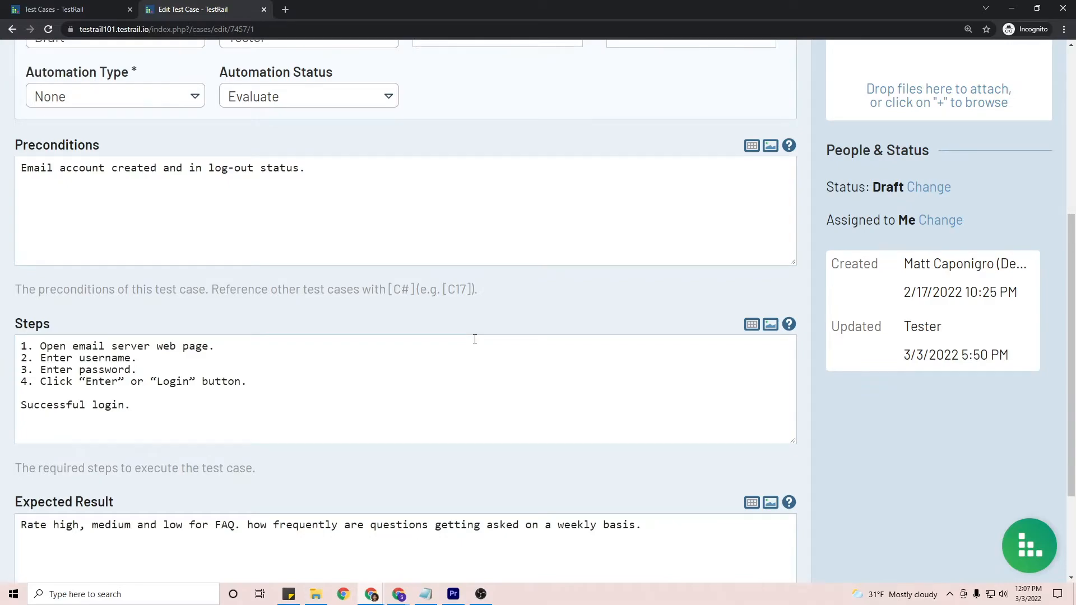
{"action": "scroll", "scroll_direction": "up", "scroll_amount": 3}
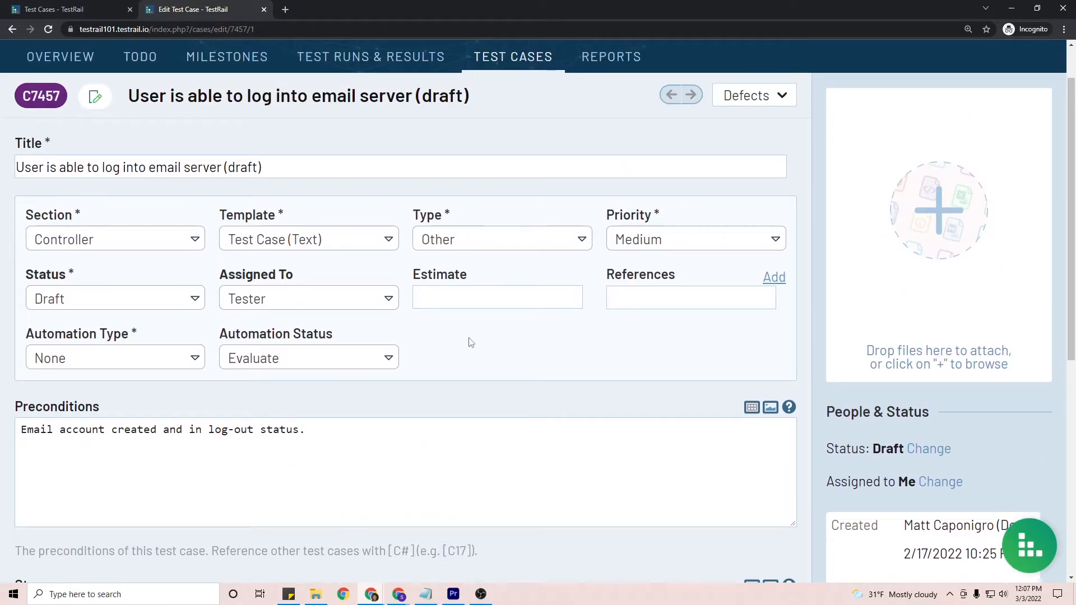
{"action": "left_click", "coordinate": [114, 298]}
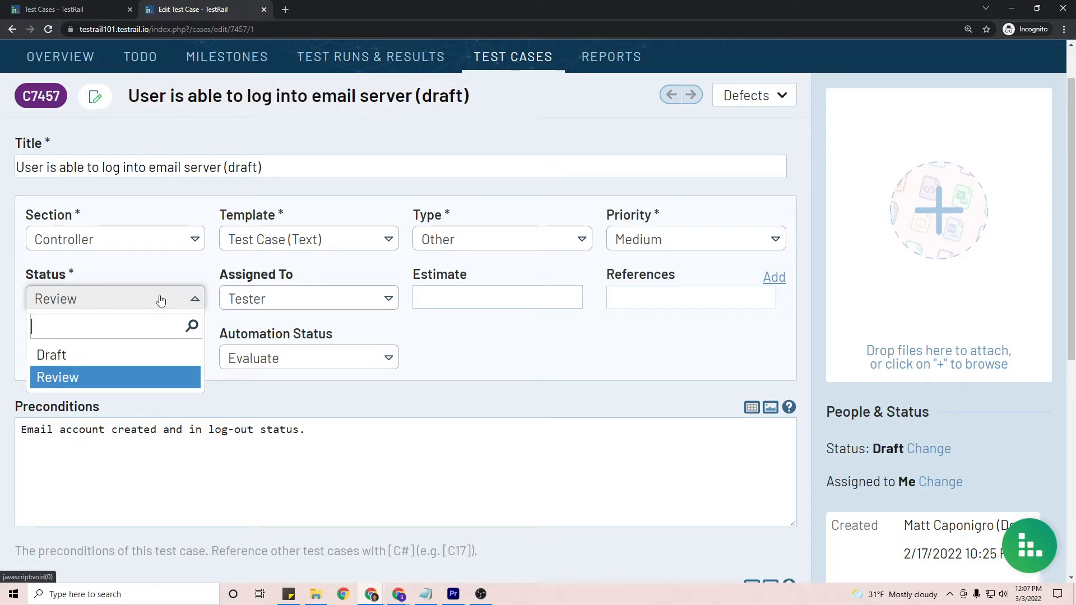
Assign the case to the lead and save the test case
{"action": "left_click", "coordinate": [308, 299]}
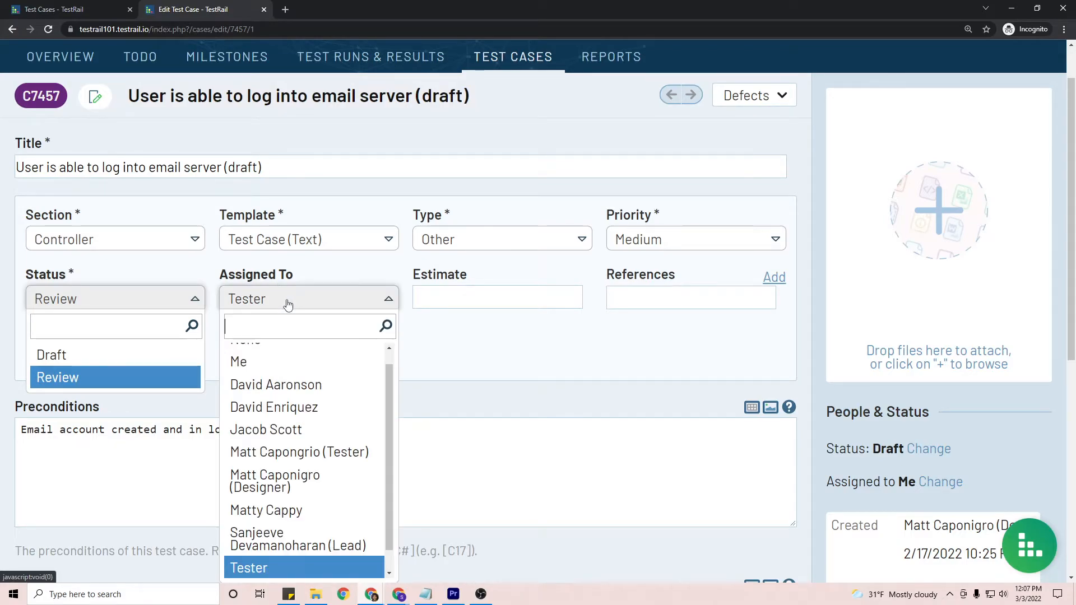
{"action": "type", "text": "lea"}
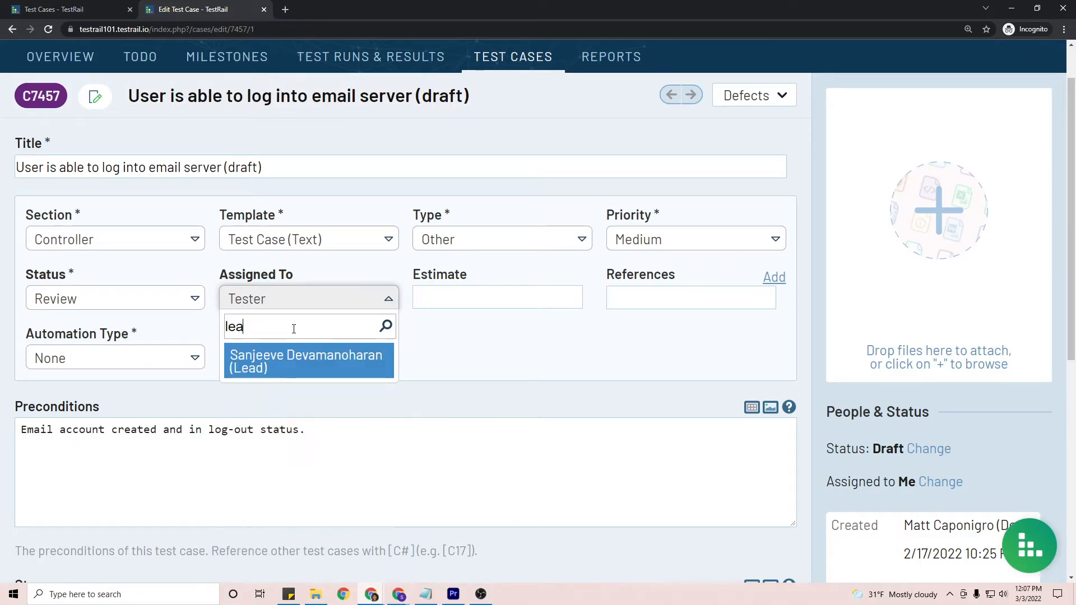
{"action": "type", "text": "d"}
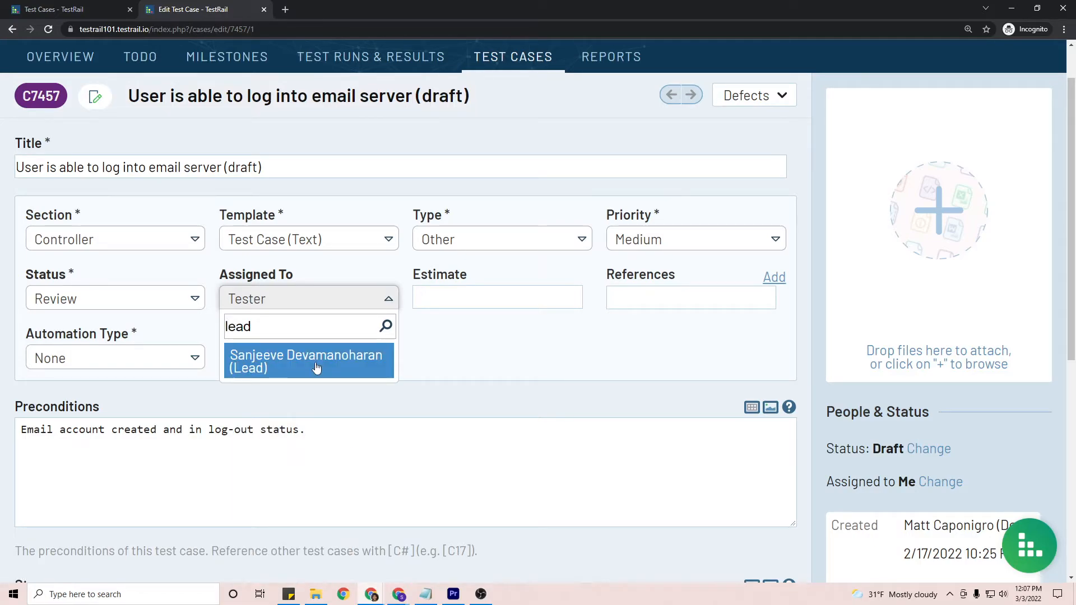
{"action": "left_click", "coordinate": [305, 362]}
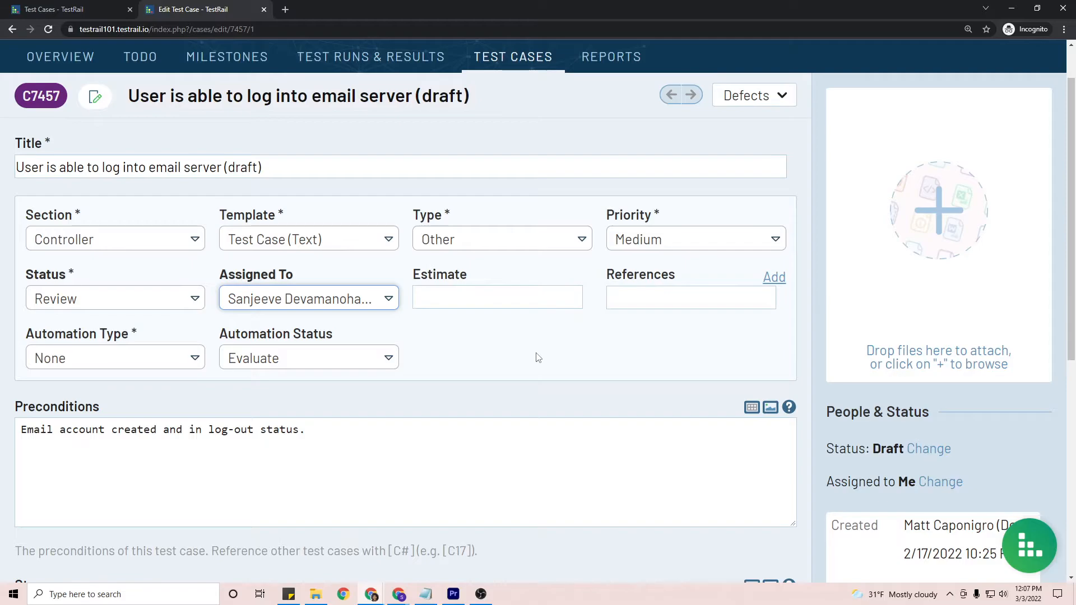
{"action": "scroll", "scroll_direction": "down", "scroll_amount": 3}
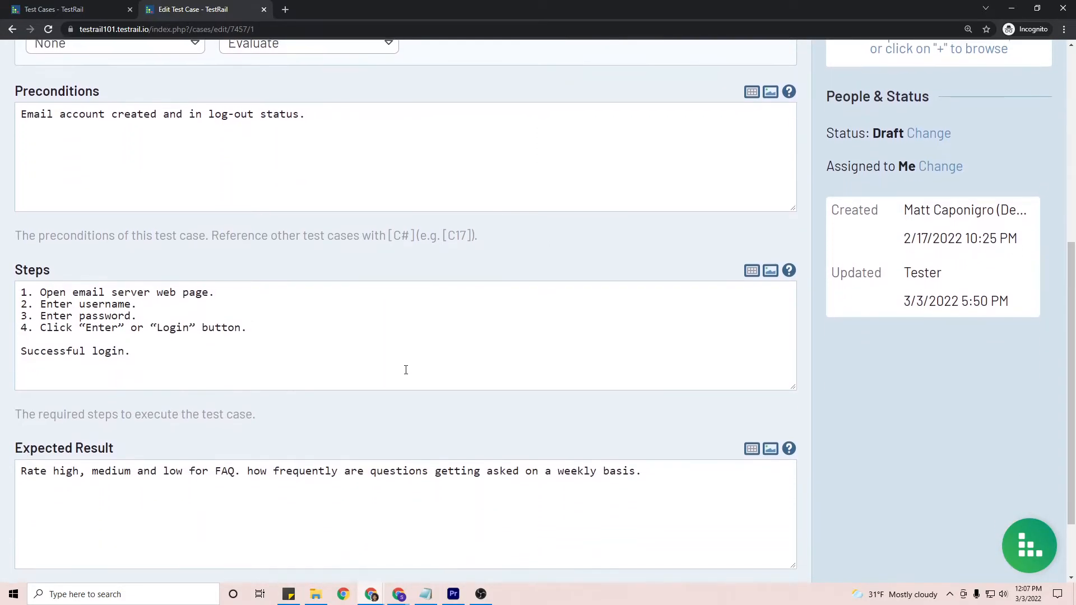
{"action": "scroll", "scroll_direction": "down", "scroll_amount": 3}
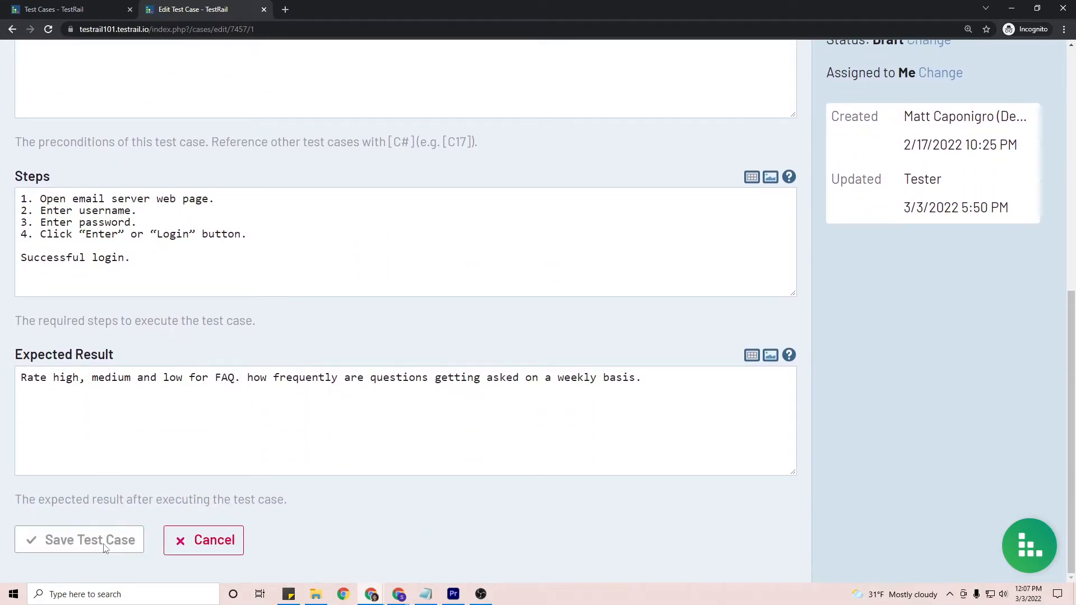
{"action": "left_click", "coordinate": [90, 541]}
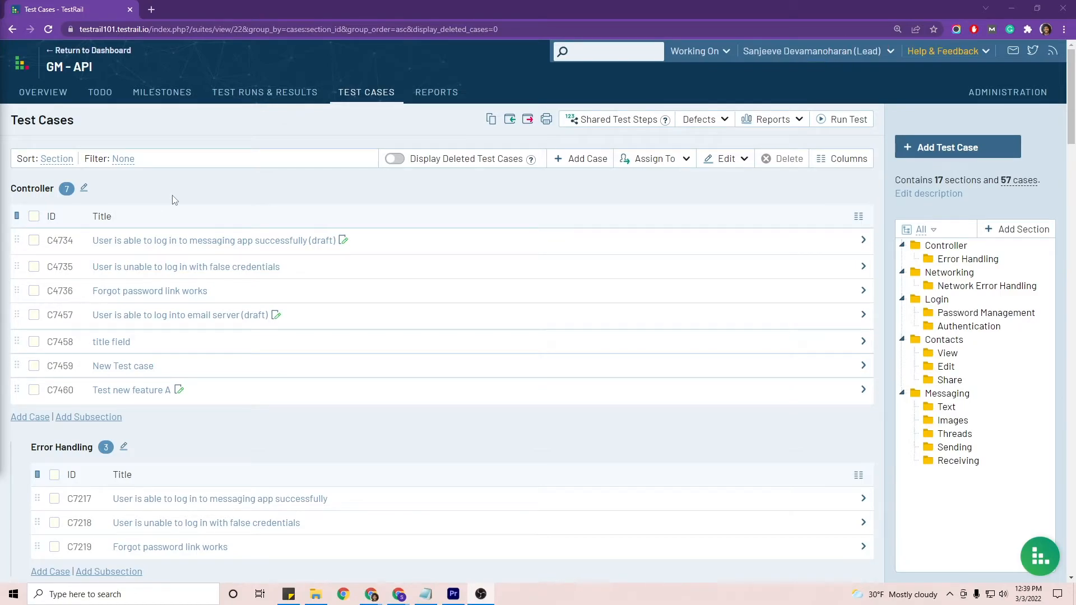
Filter the lead's case list to Status = Review and open case C7457
{"action": "left_click", "coordinate": [123, 158]}
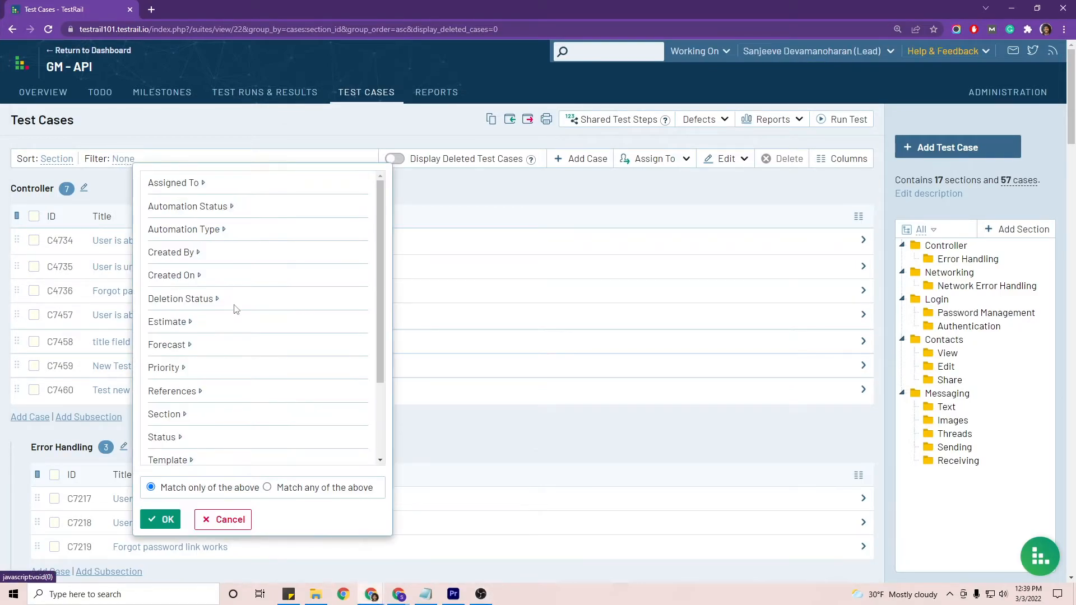
{"action": "left_click", "coordinate": [161, 437]}
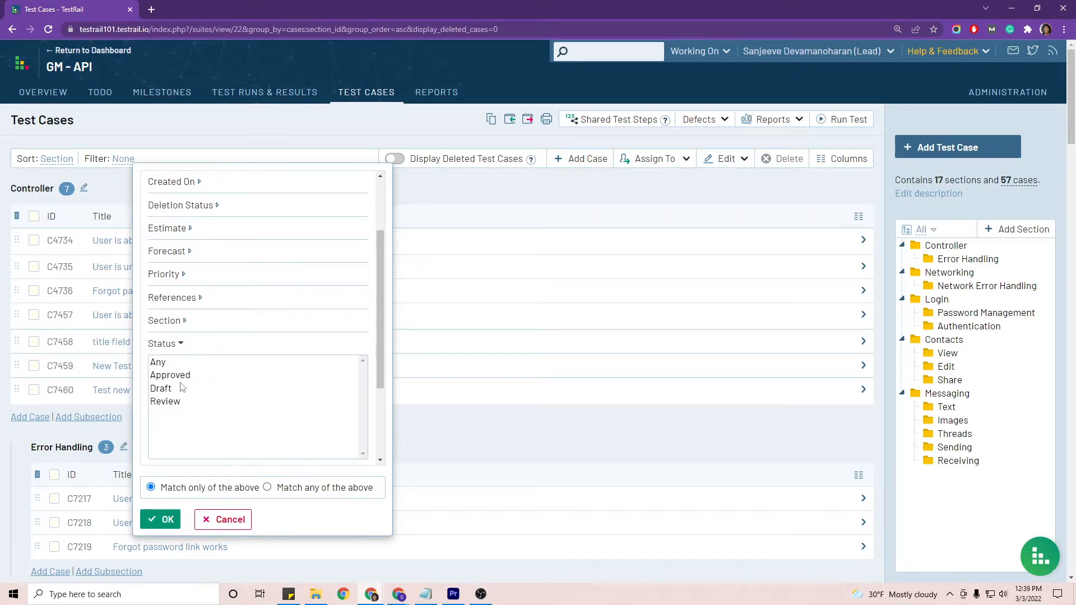
{"action": "left_click", "coordinate": [161, 519]}
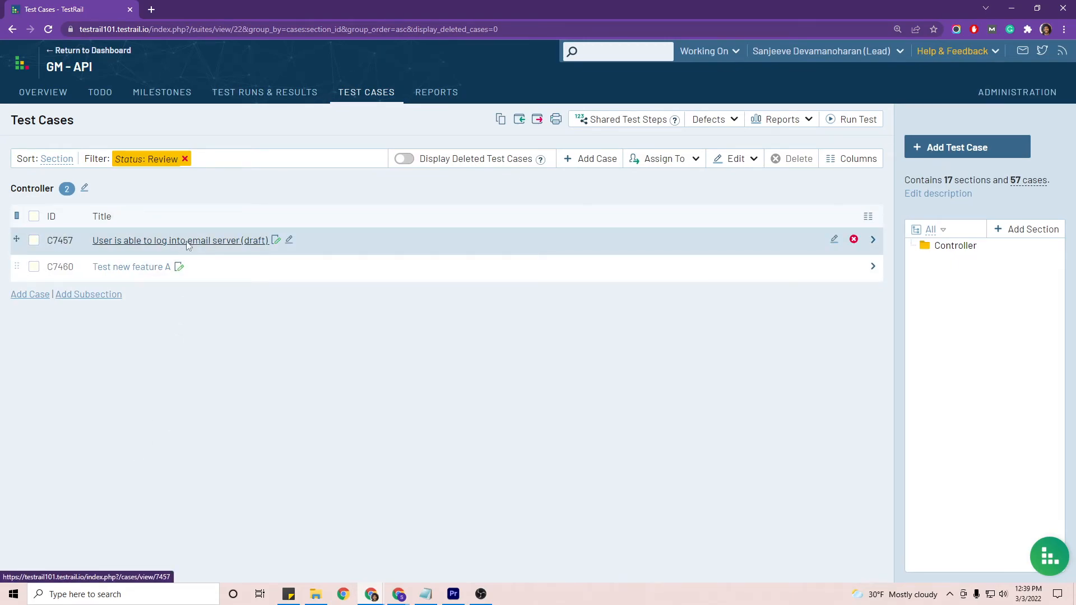
{"action": "left_click", "coordinate": [180, 240]}
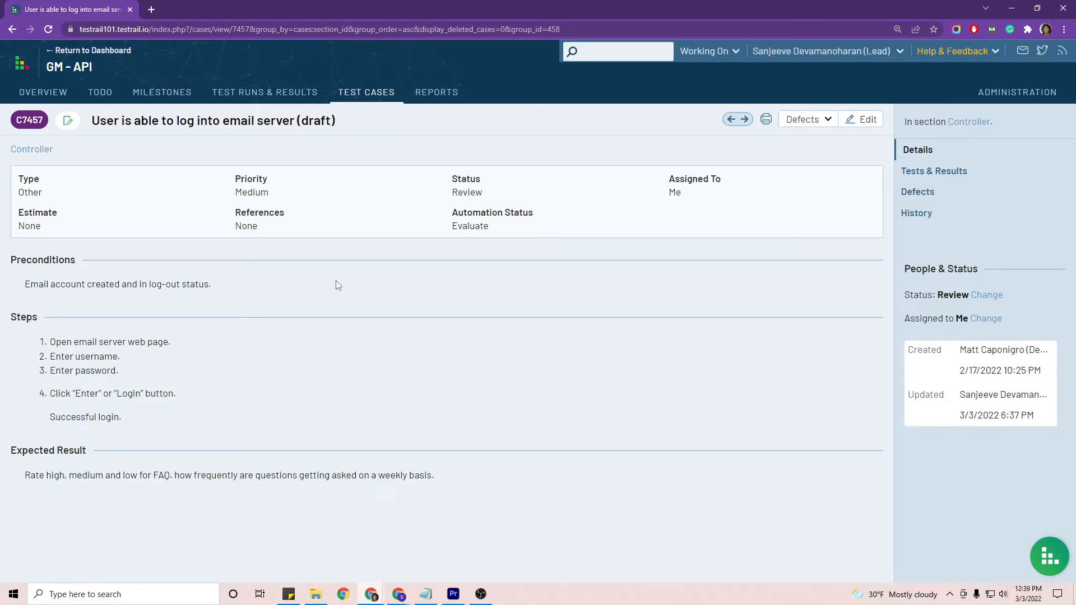
{"action": "mouse_move", "coordinate": [817, 297]}
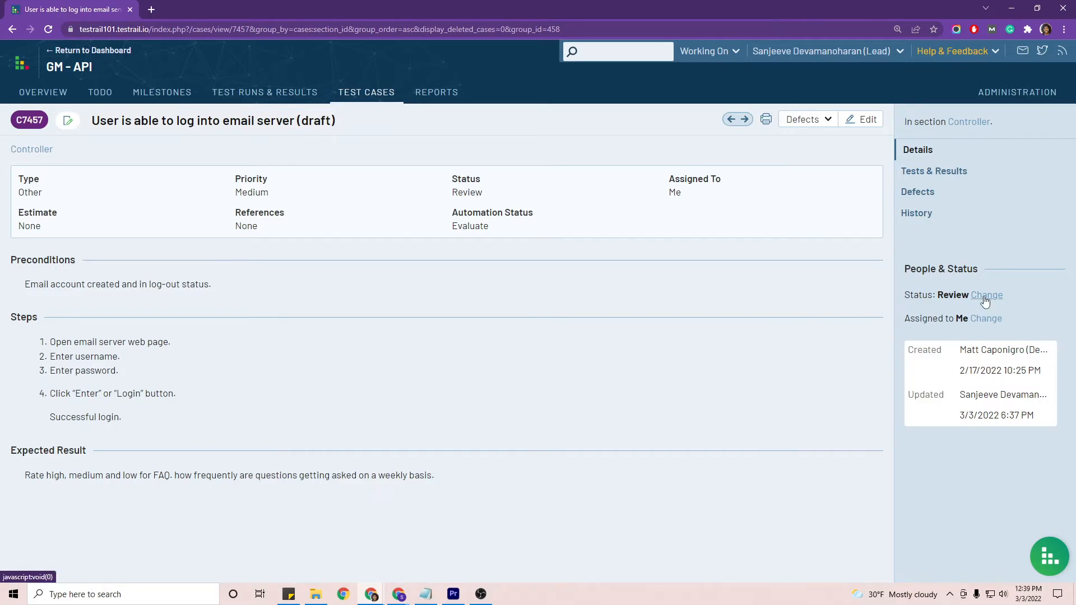
Set the case to Approved, unassigned, with comment 'This test case looks great! Ready'
{"action": "left_click", "coordinate": [986, 295]}
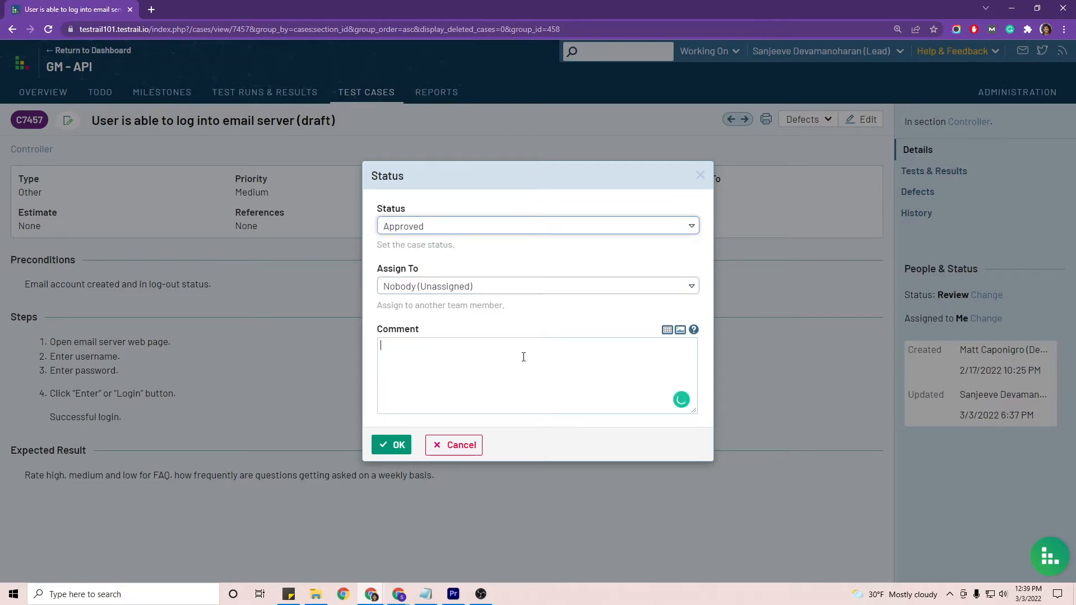
{"action": "type", "text": "This"}
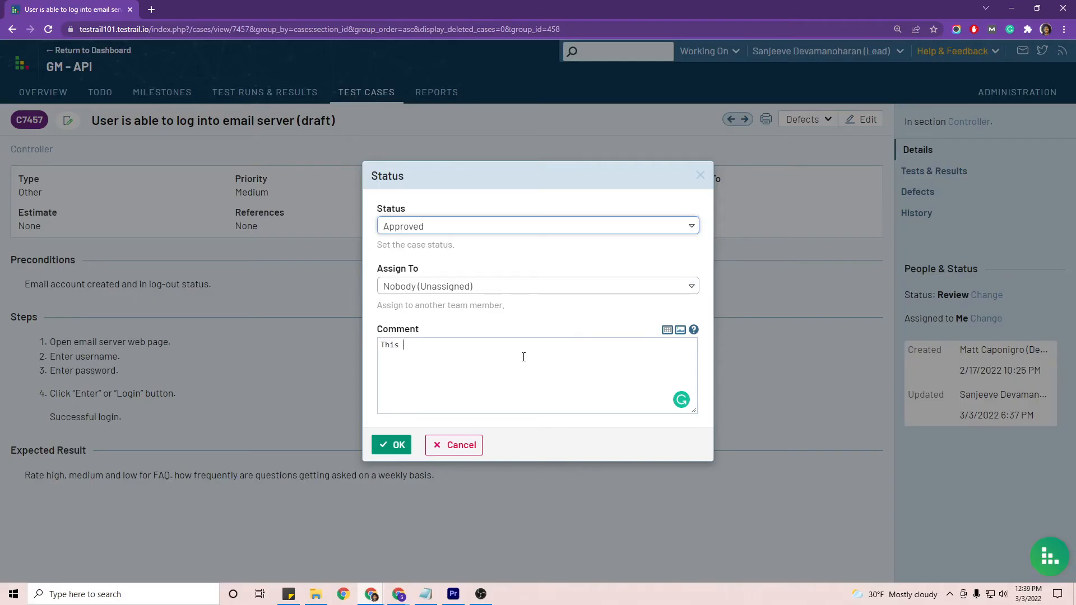
{"action": "type", "text": "test case looks great! Ready"}
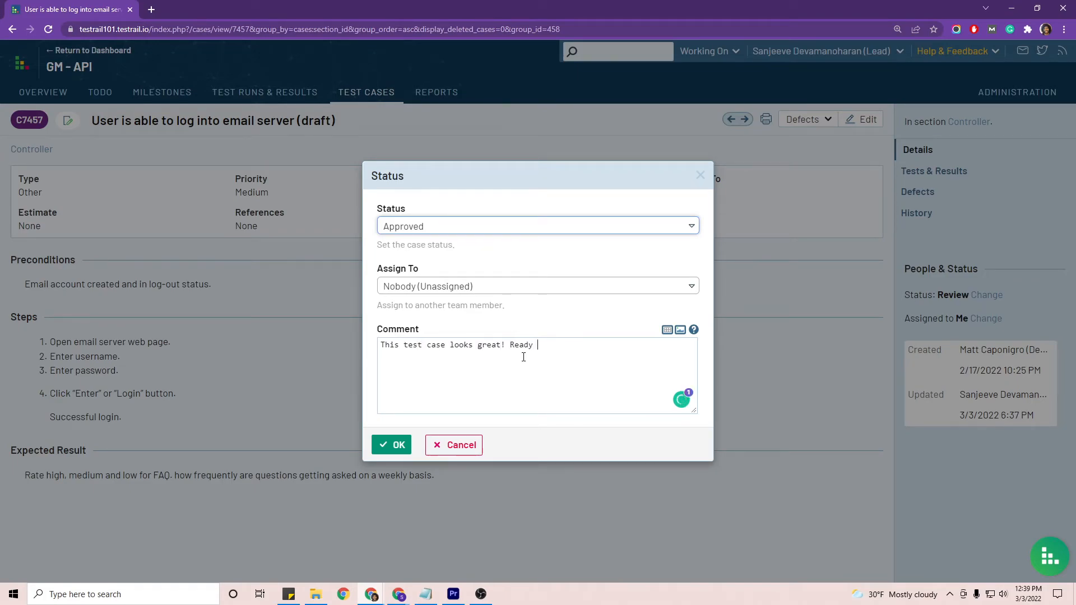
{"action": "left_click", "coordinate": [391, 445]}
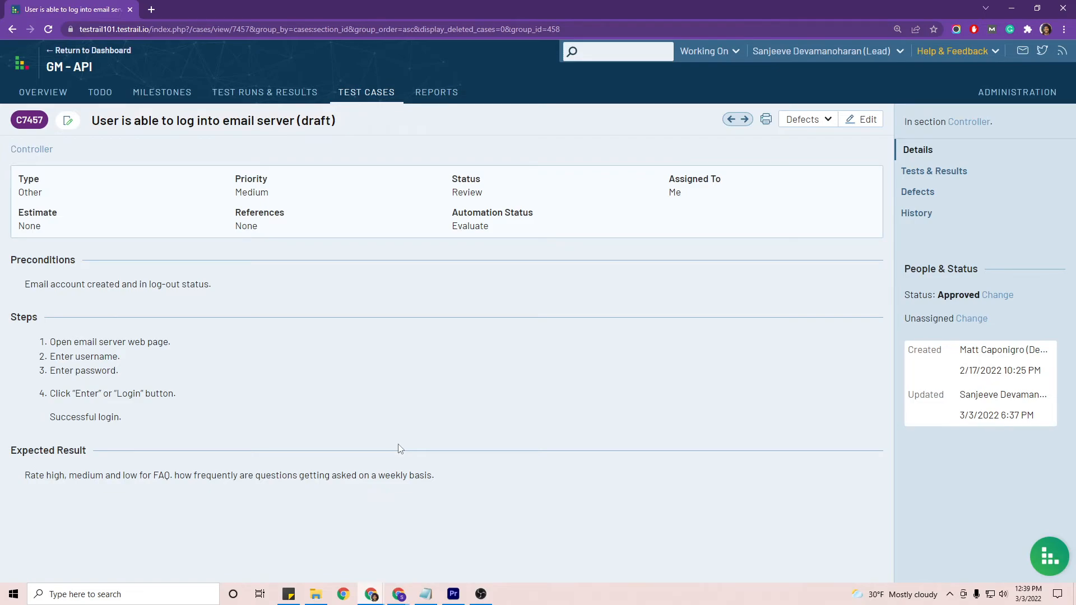
{"action": "left_click", "coordinate": [265, 92]}
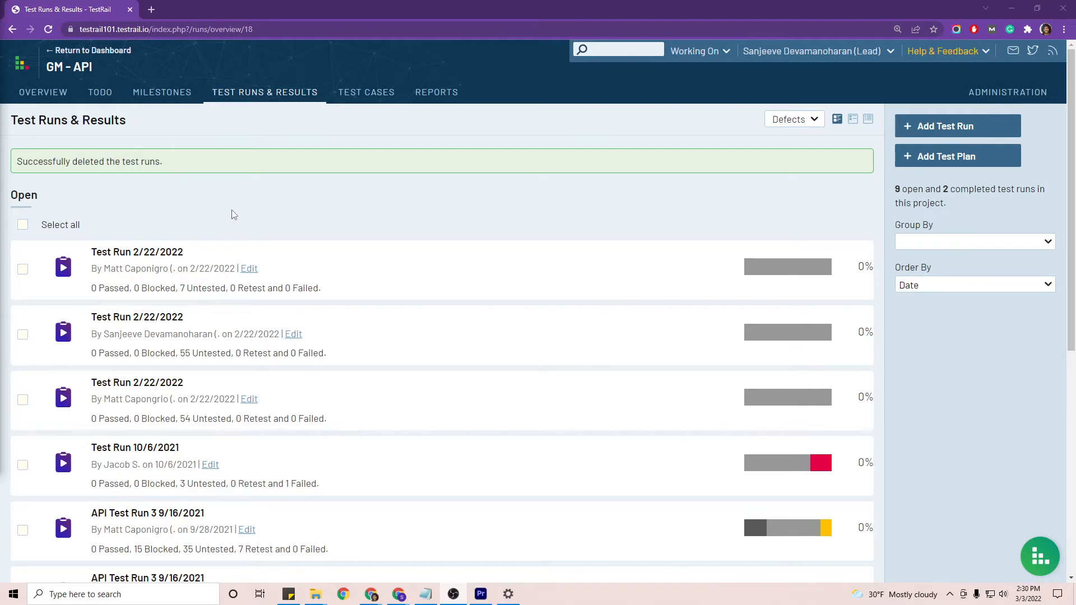
{"action": "mouse_move", "coordinate": [957, 126]}
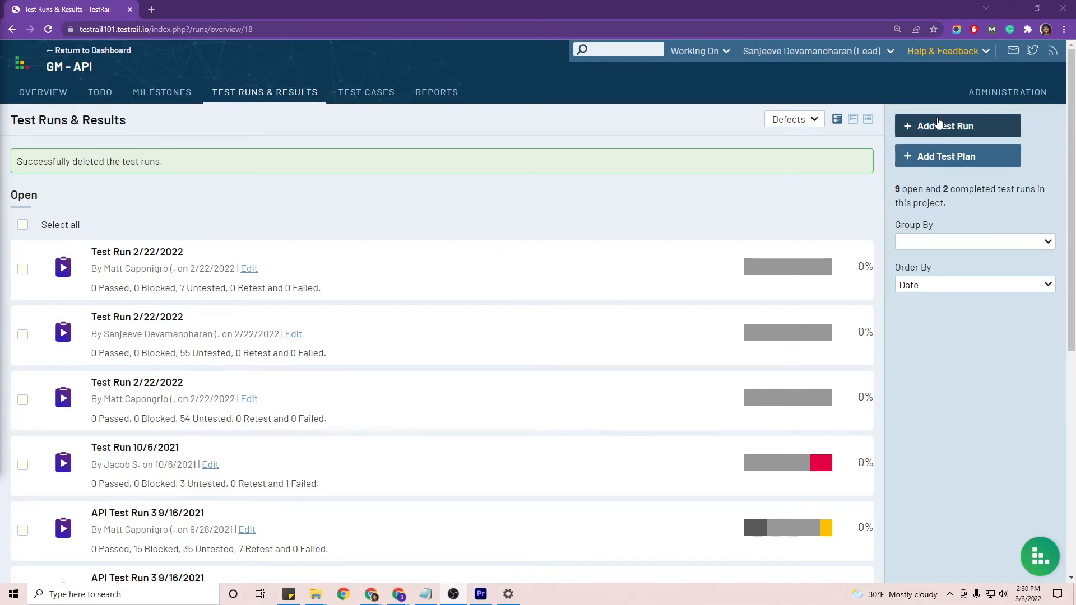
Add a test run including all test cases and return to Test Runs & Results
{"action": "left_click", "coordinate": [946, 125]}
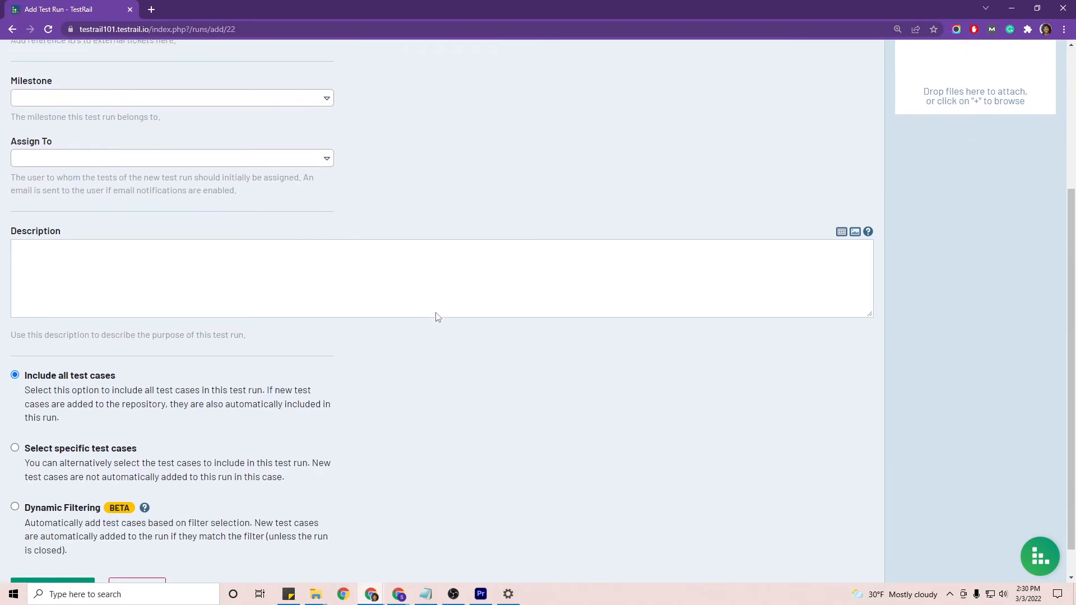
{"action": "scroll", "scroll_direction": "down", "scroll_amount": 3}
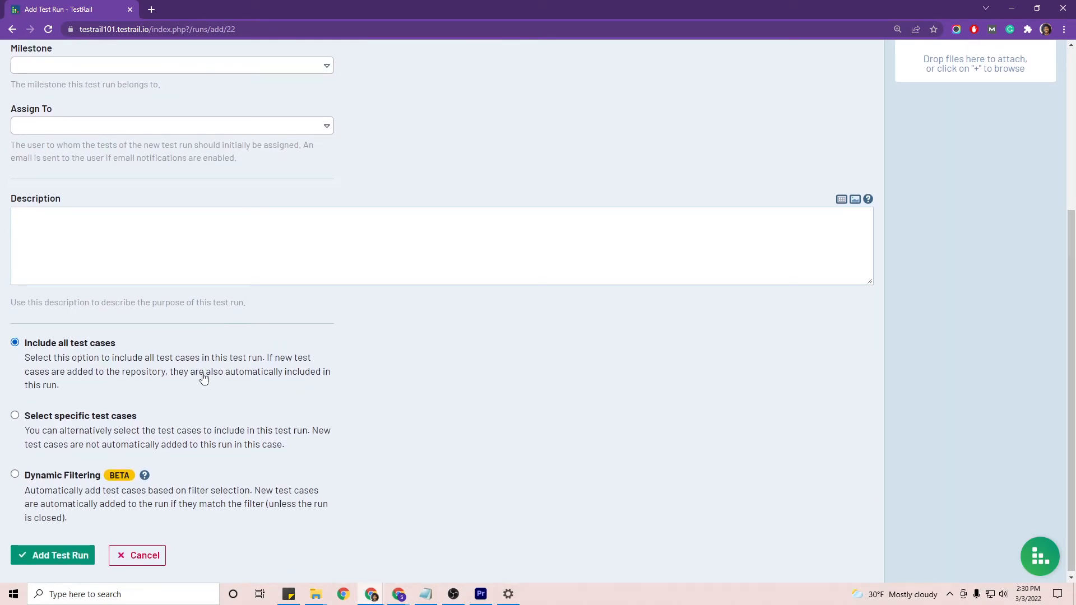
{"action": "left_click", "coordinate": [53, 555]}
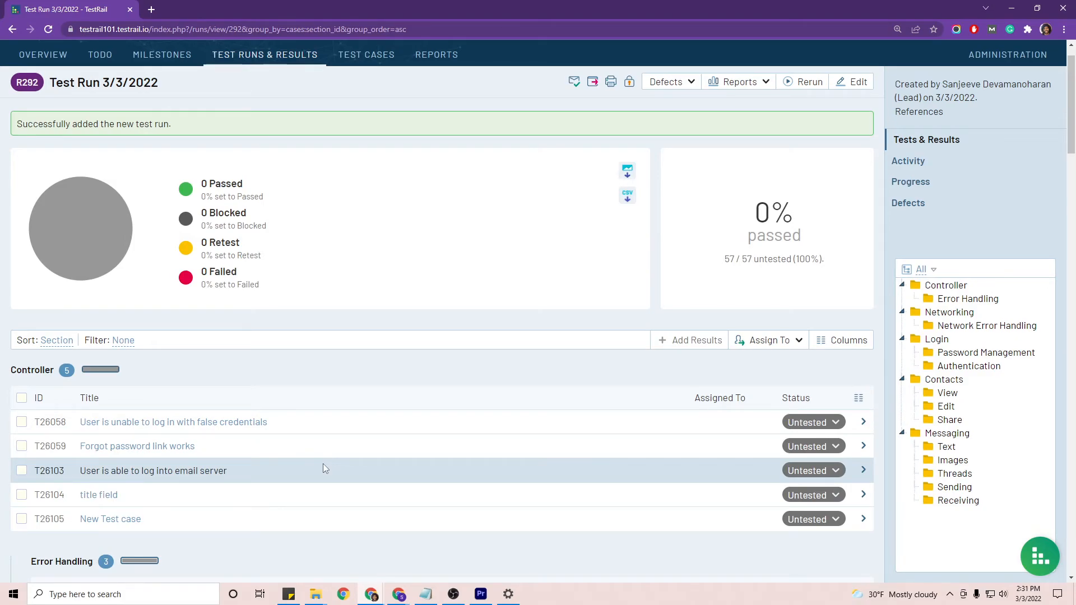
{"action": "scroll", "scroll_direction": "down", "scroll_amount": 3}
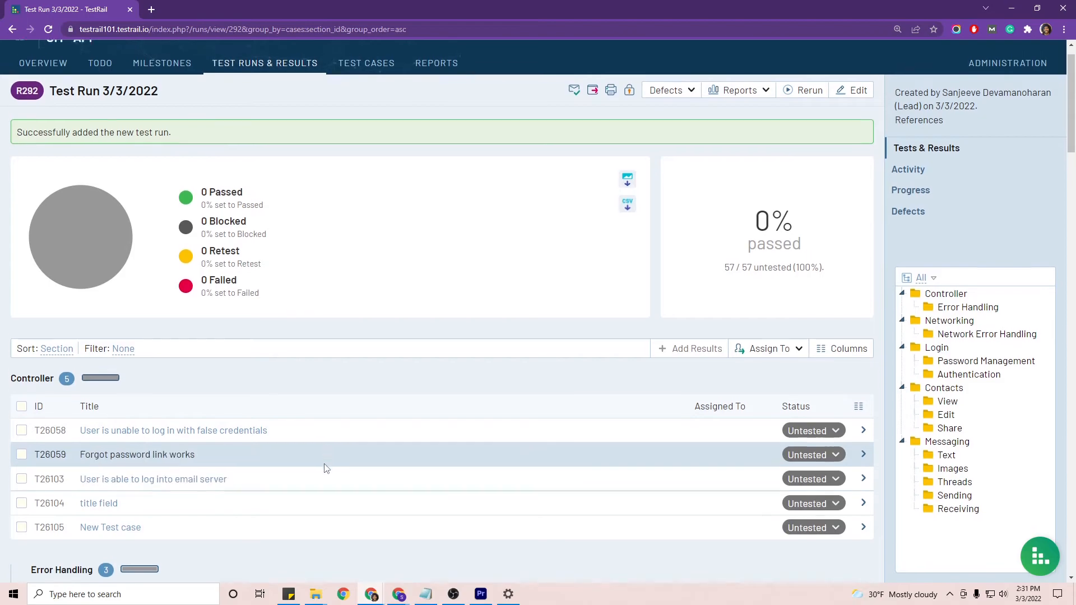
{"action": "left_click", "coordinate": [265, 63]}
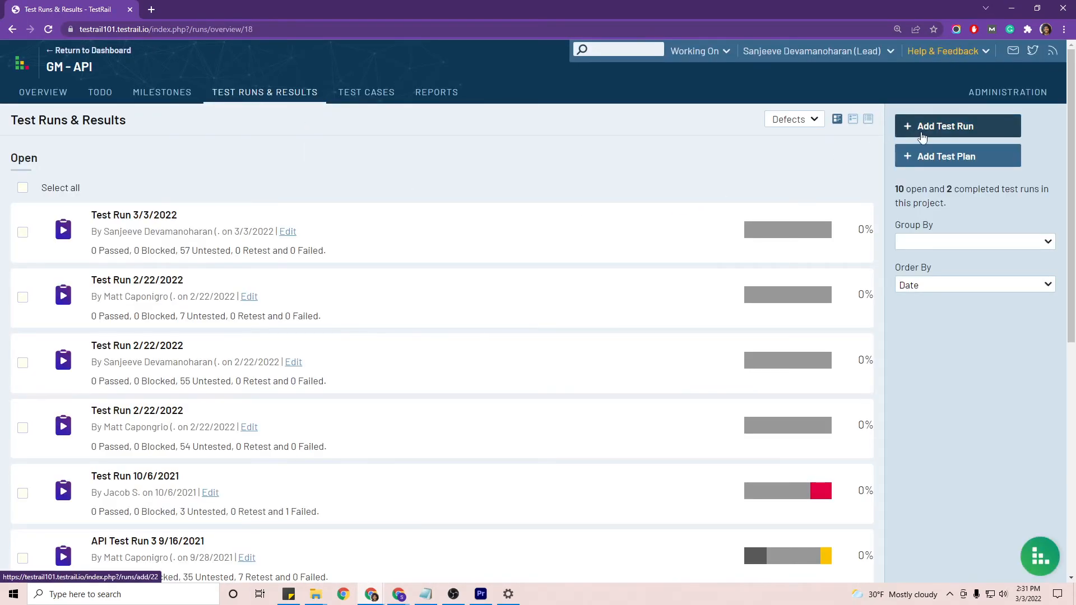
Start another test run using Select specific test cases and open the case selection
{"action": "left_click", "coordinate": [945, 125]}
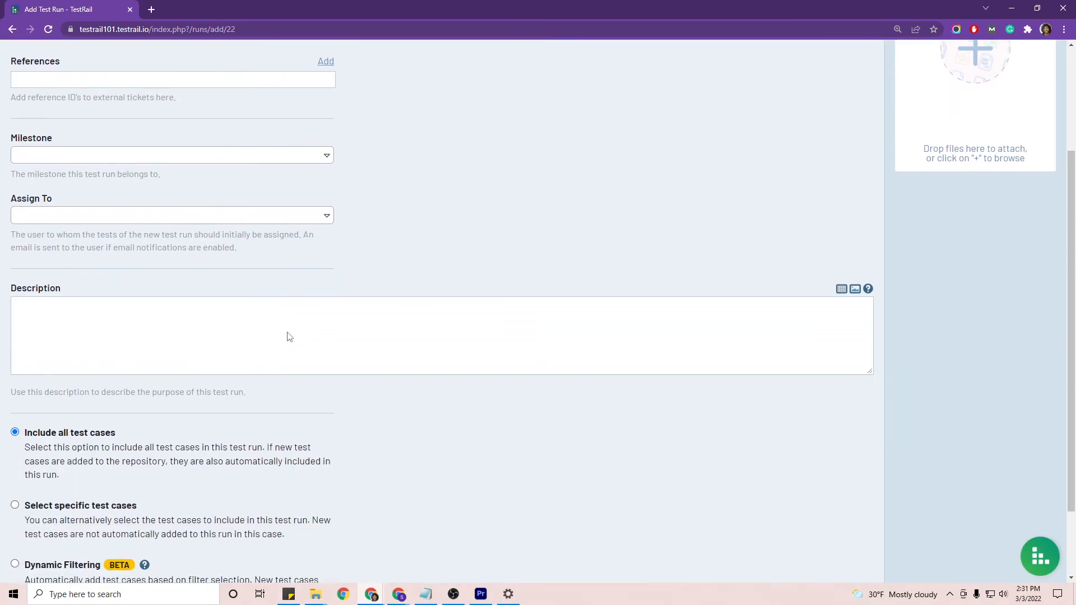
{"action": "scroll", "scroll_direction": "down", "scroll_amount": 3}
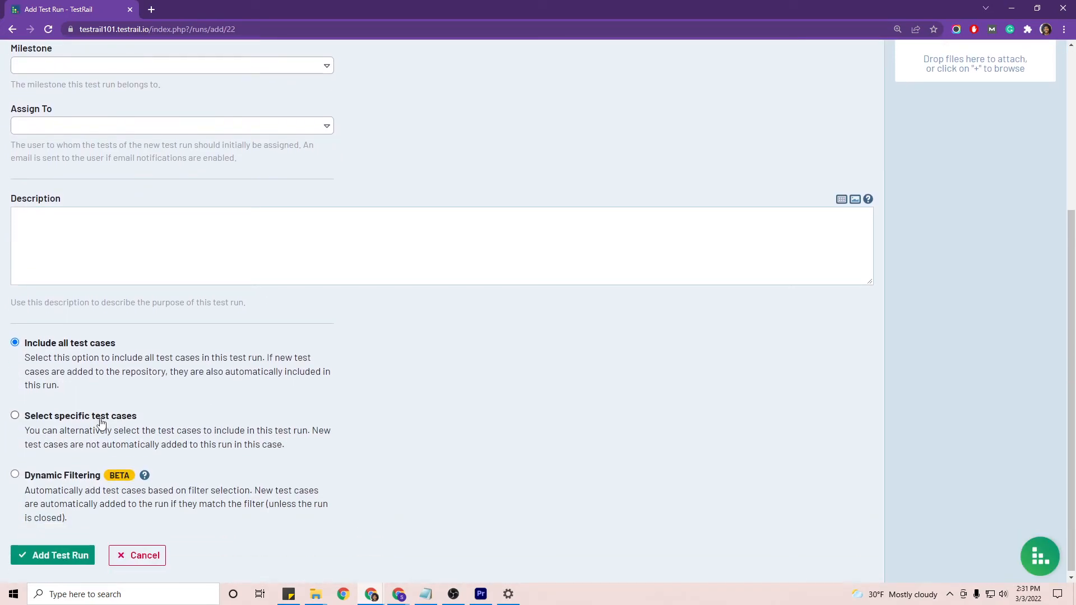
{"action": "left_click", "coordinate": [14, 415]}
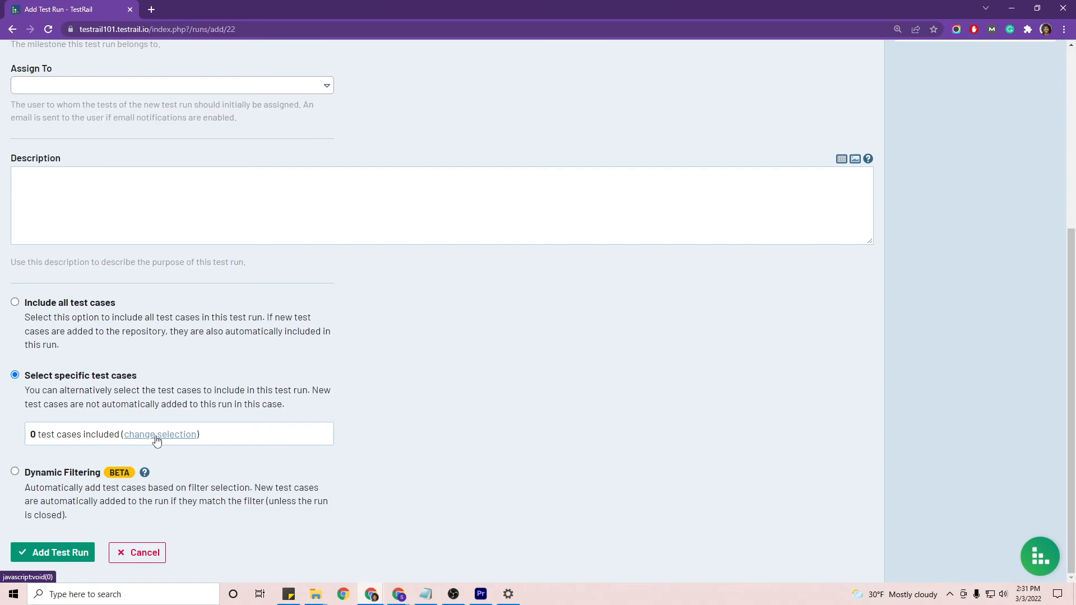
{"action": "left_click", "coordinate": [160, 435]}
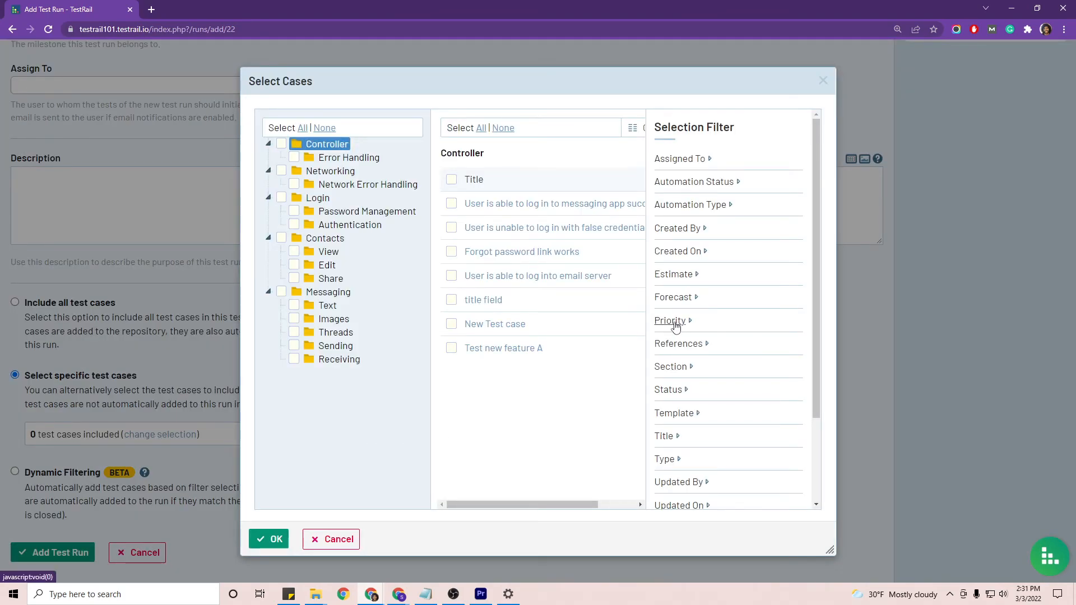
Filter the selection to Priority High and Status Approved (35 cases) and set it
{"action": "left_click", "coordinate": [671, 320]}
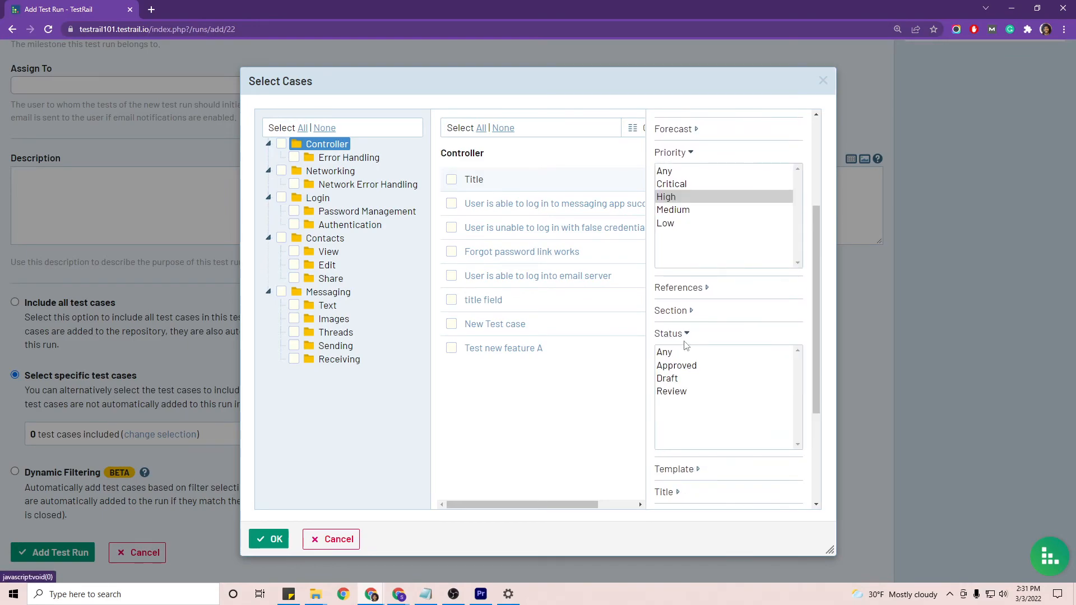
{"action": "mouse_move", "coordinate": [695, 372]}
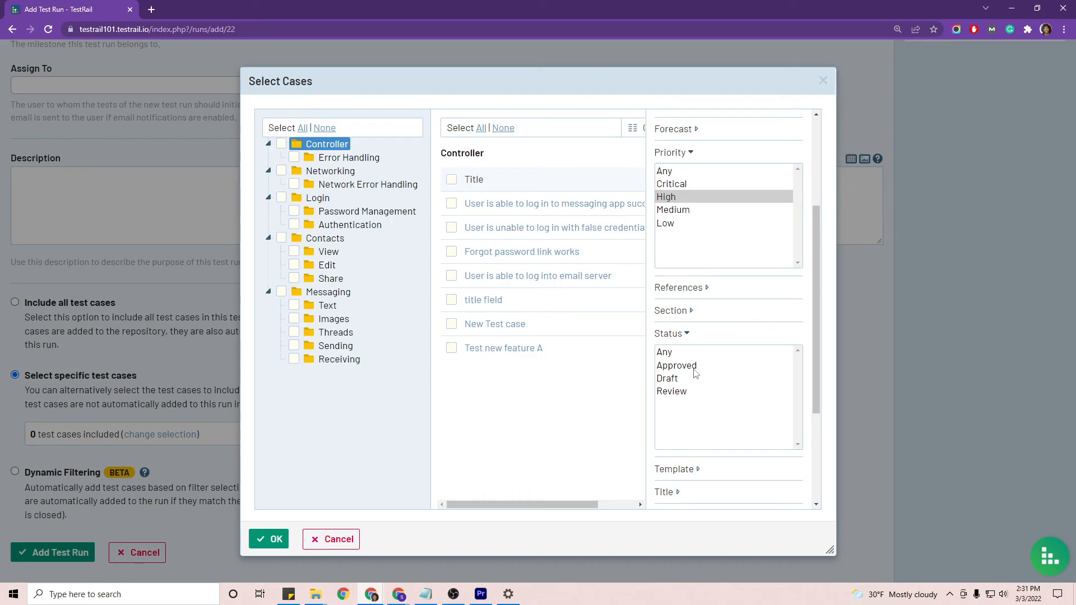
{"action": "left_click", "coordinate": [676, 365]}
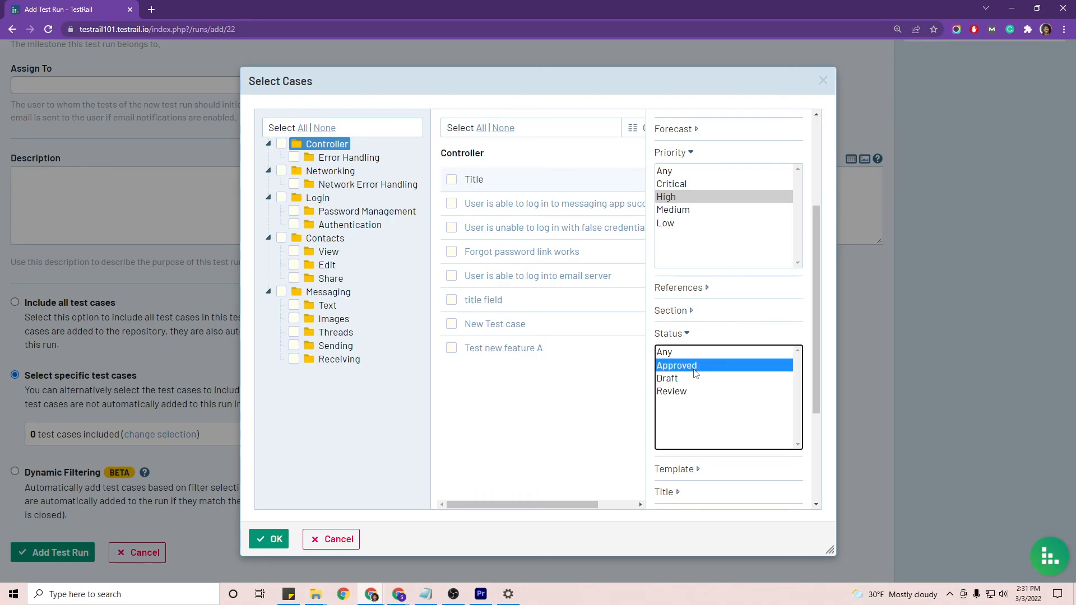
{"action": "scroll", "scroll_direction": "down", "scroll_amount": 3}
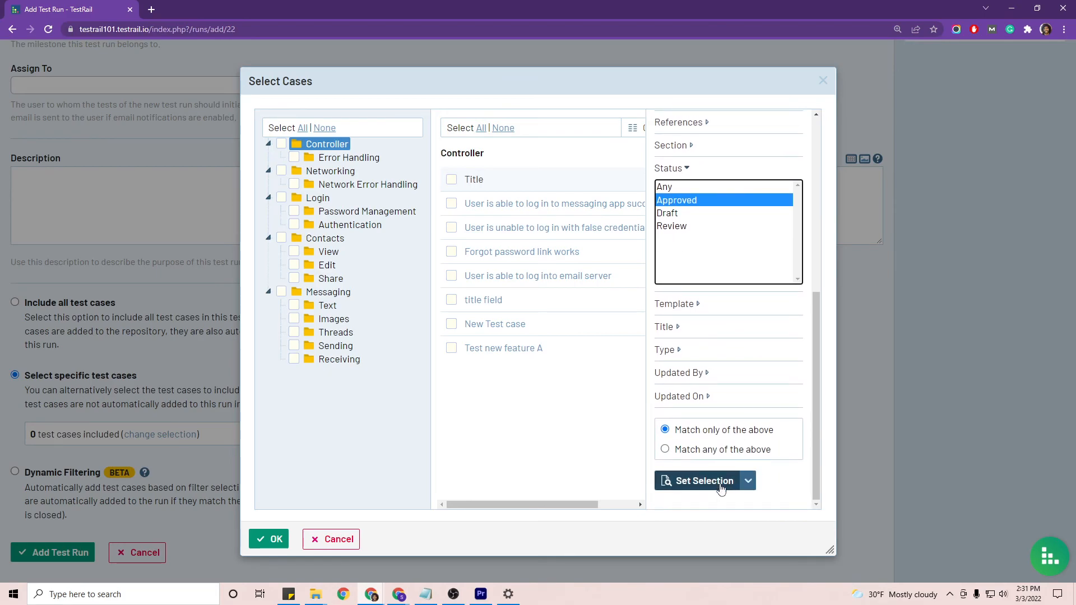
{"action": "left_click", "coordinate": [699, 481]}
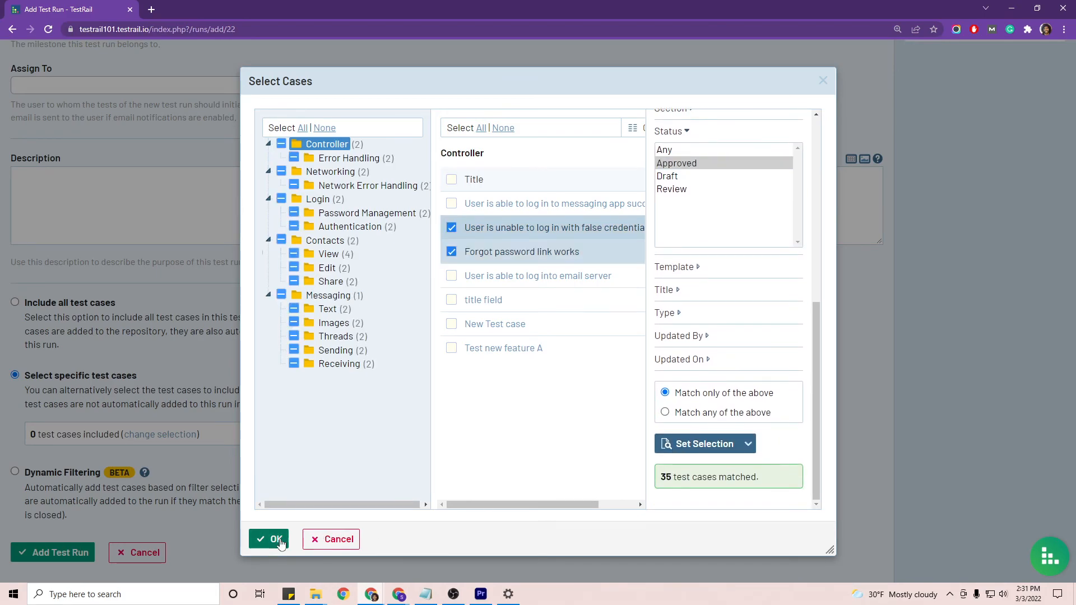